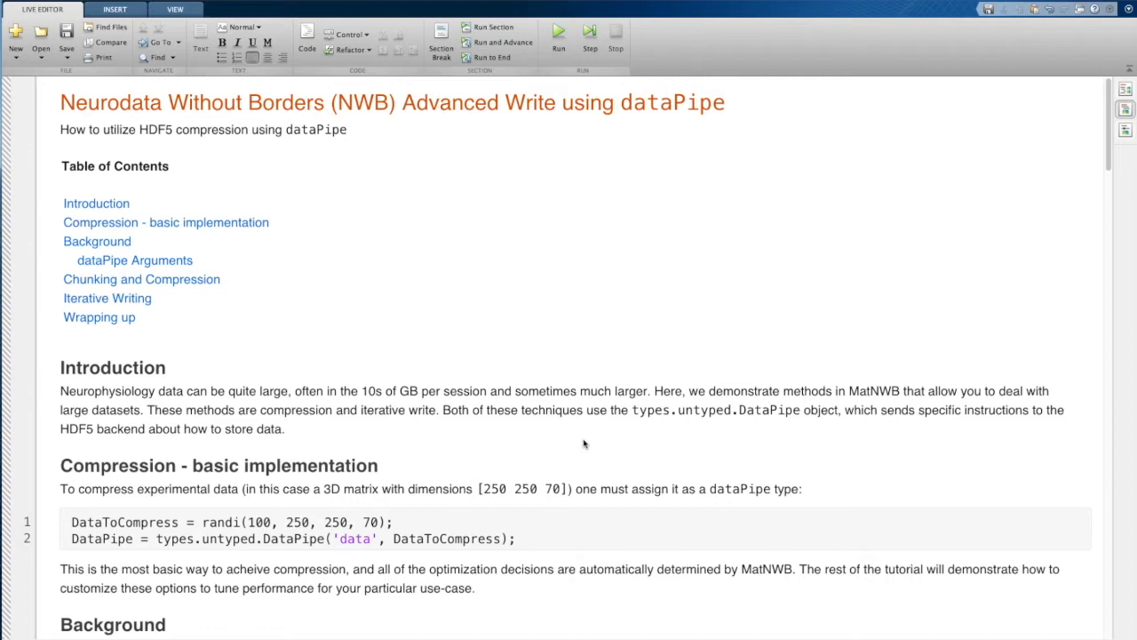
Click repeatedly in the live script while reading the text in view
{"action": "left_click", "coordinate": [284, 429]}
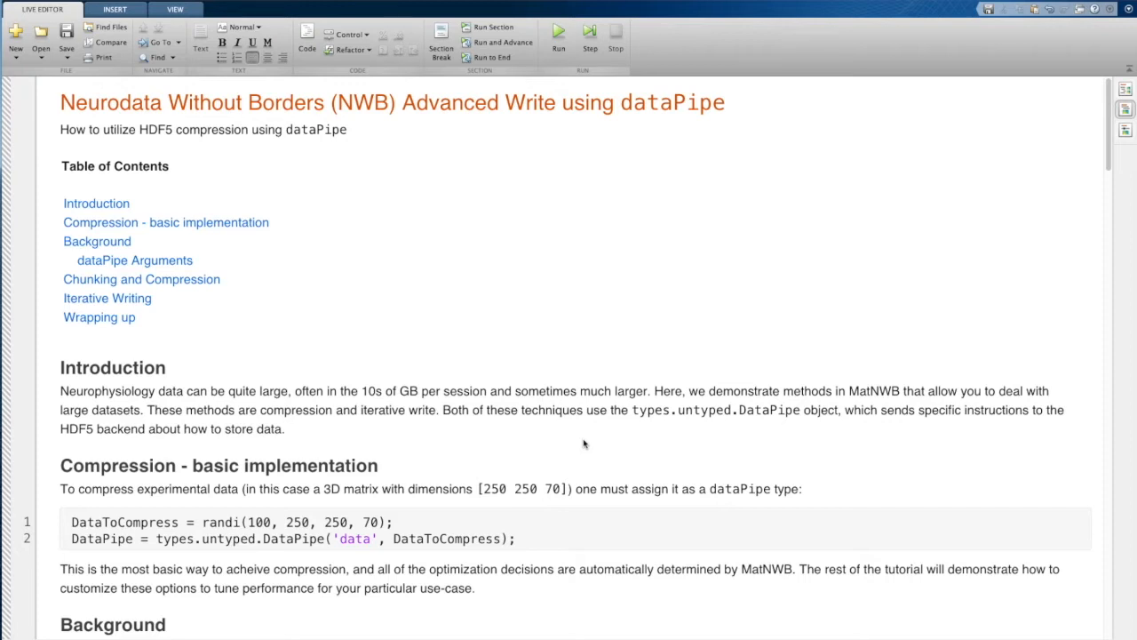
{"action": "left_click", "coordinate": [284, 429]}
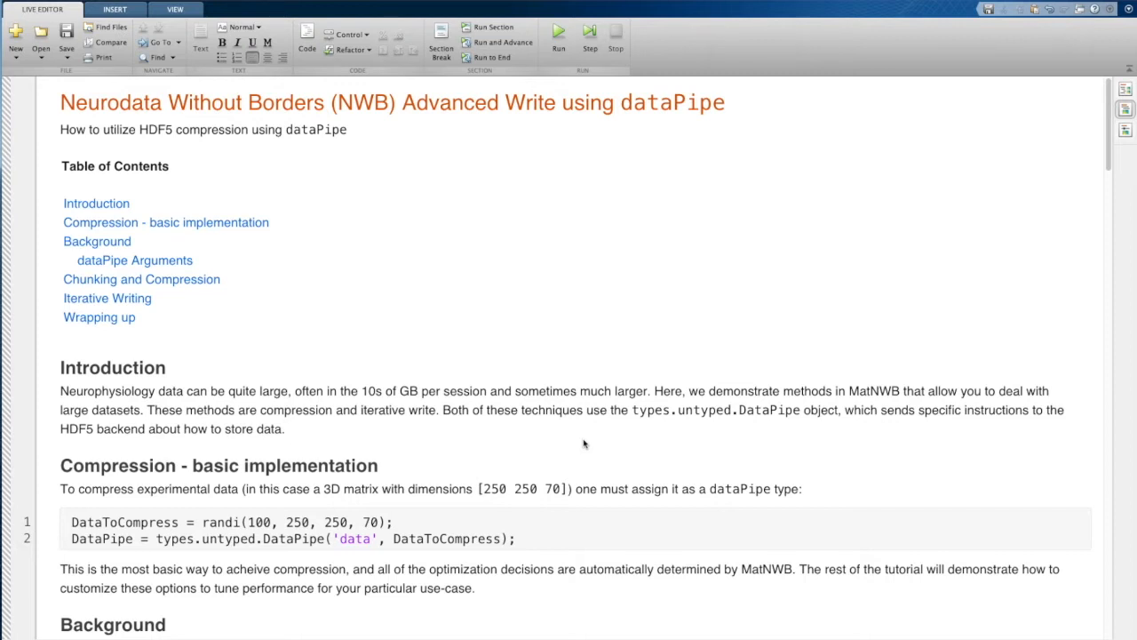
{"action": "left_click", "coordinate": [286, 428]}
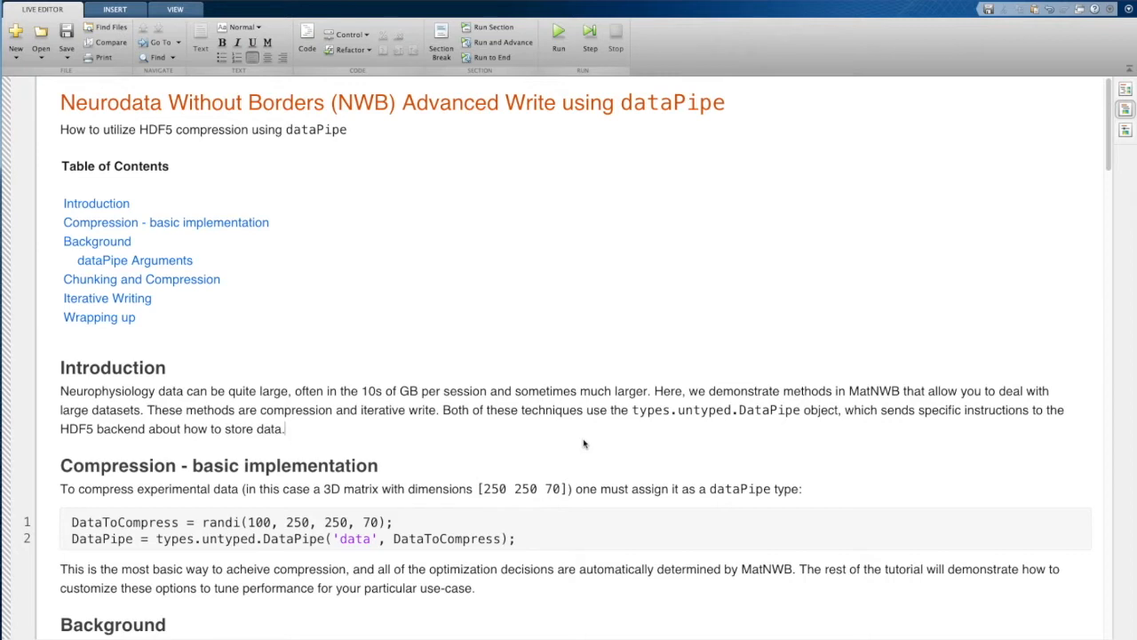
{"action": "scroll", "scroll_direction": "up", "scroll_amount": 3}
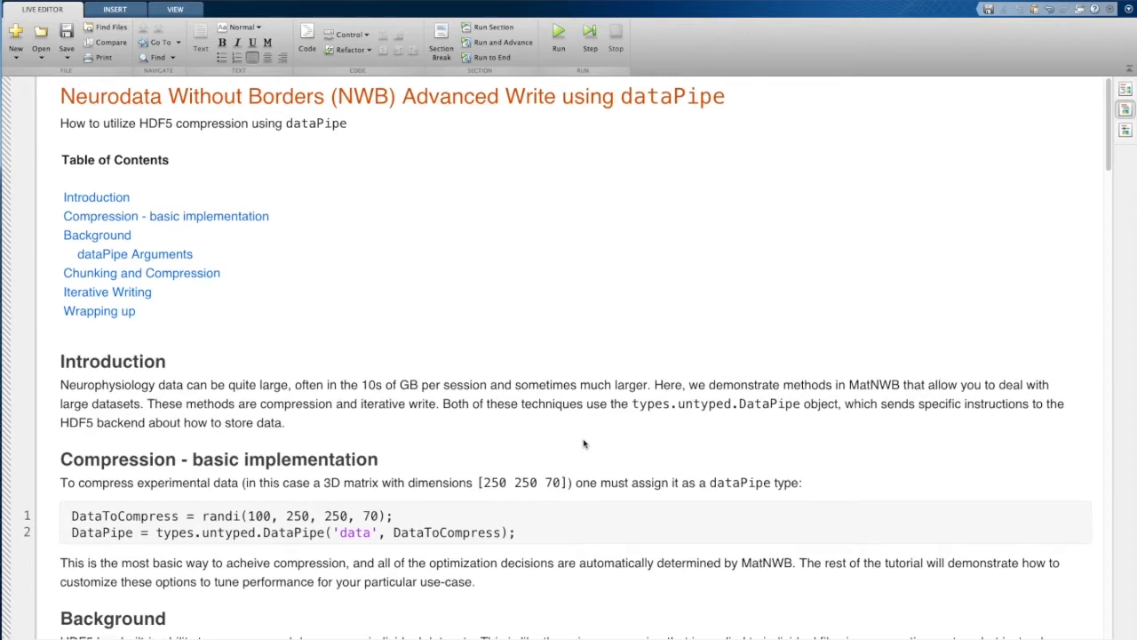
{"action": "scroll", "scroll_direction": "down", "scroll_amount": 3}
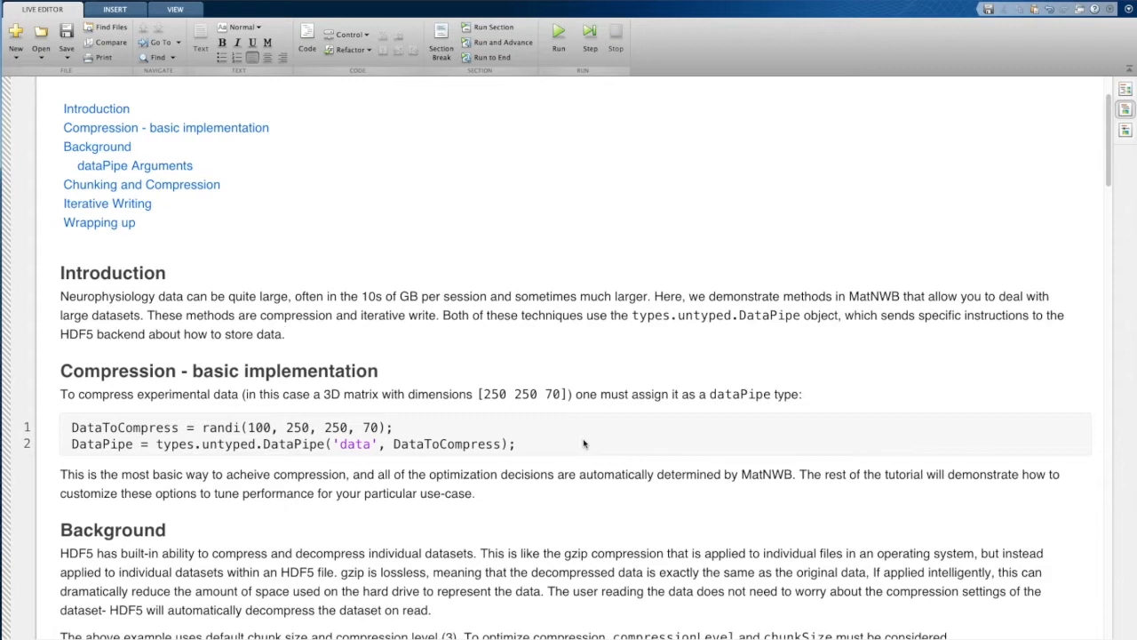
{"action": "left_click", "coordinate": [285, 333]}
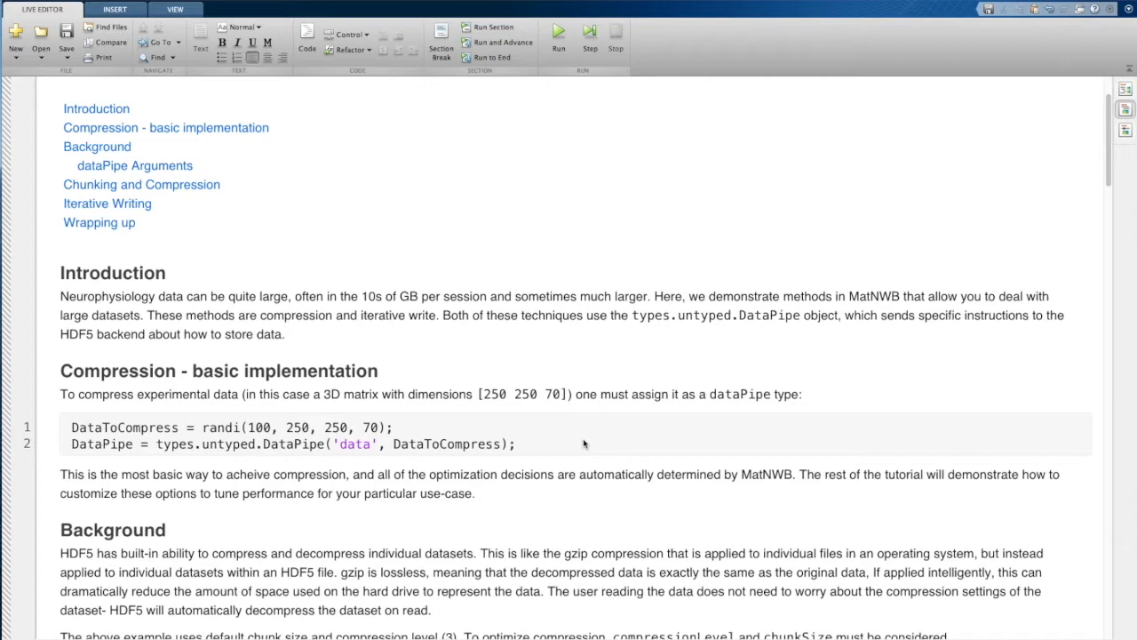
{"action": "left_click", "coordinate": [284, 333]}
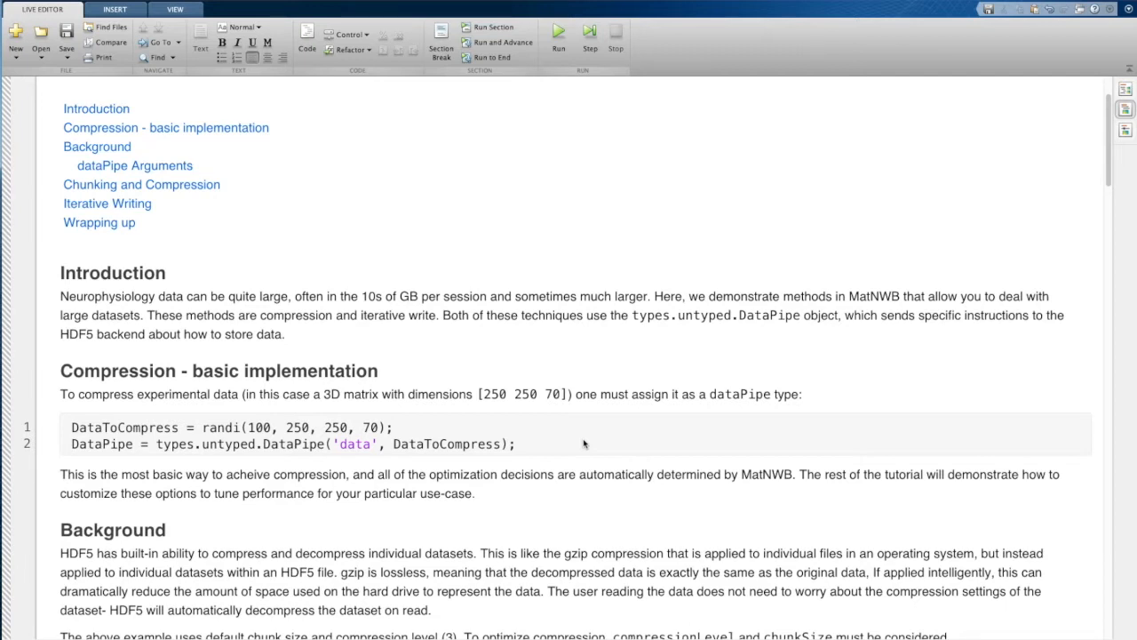
{"action": "left_click", "coordinate": [285, 333]}
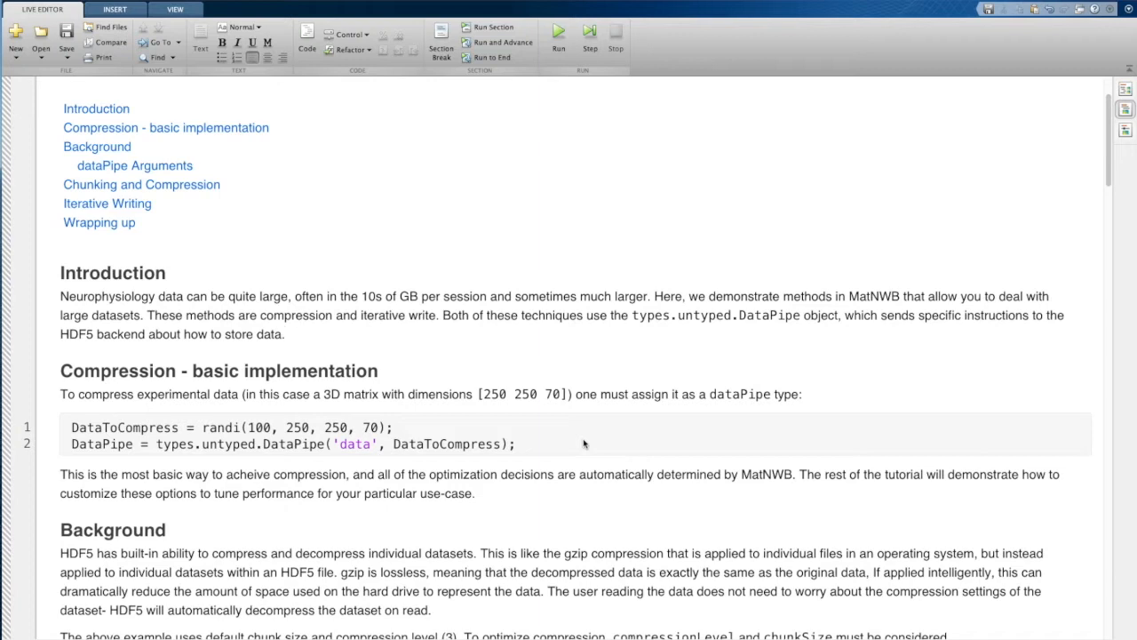
{"action": "left_click", "coordinate": [284, 333]}
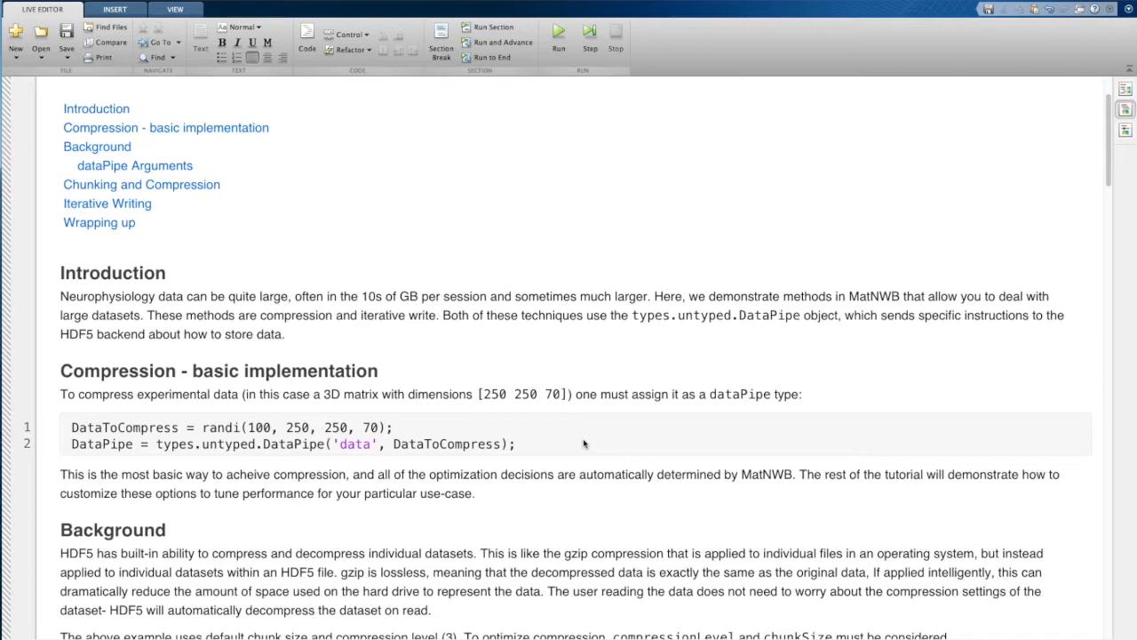
{"action": "left_click", "coordinate": [286, 334]}
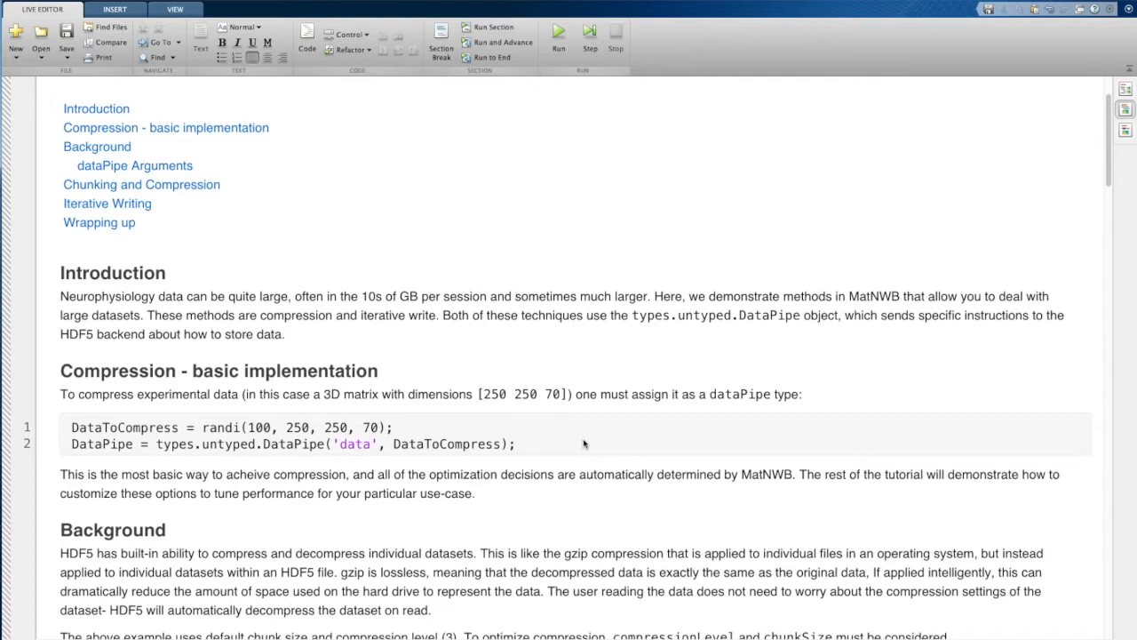
{"action": "left_click", "coordinate": [286, 333]}
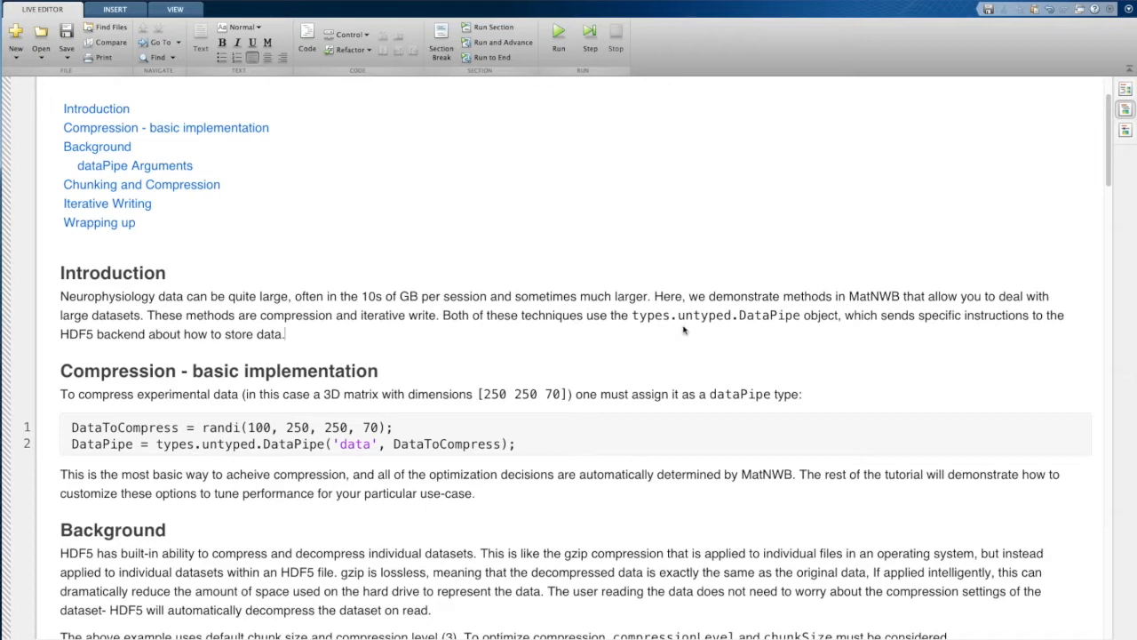
{"action": "mouse_move", "coordinate": [724, 318]}
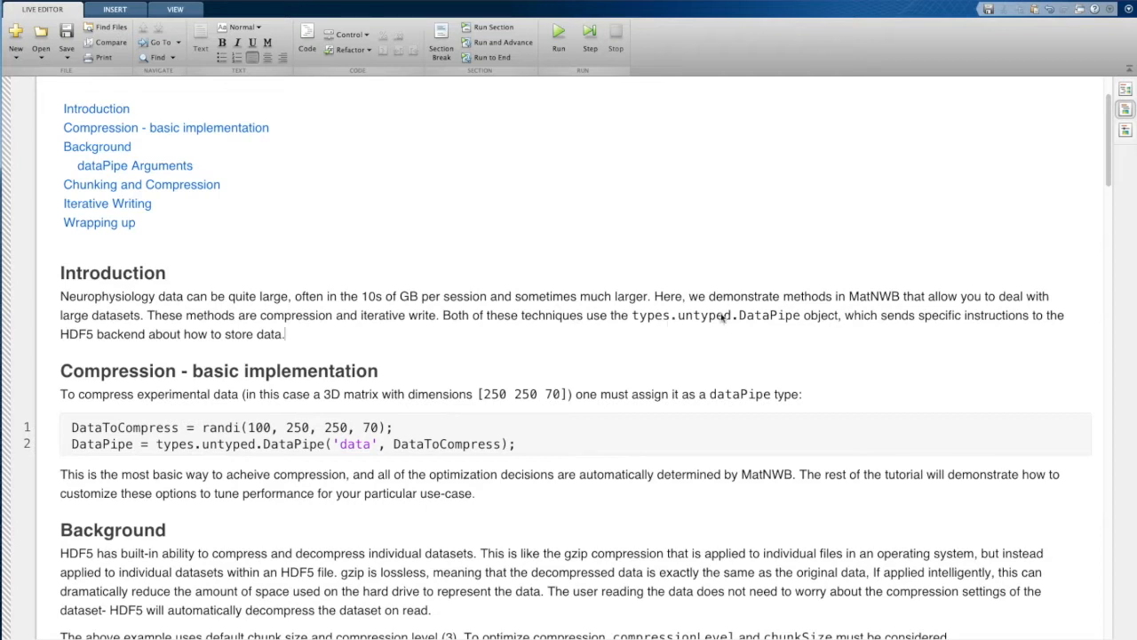
{"action": "mouse_move", "coordinate": [767, 321]}
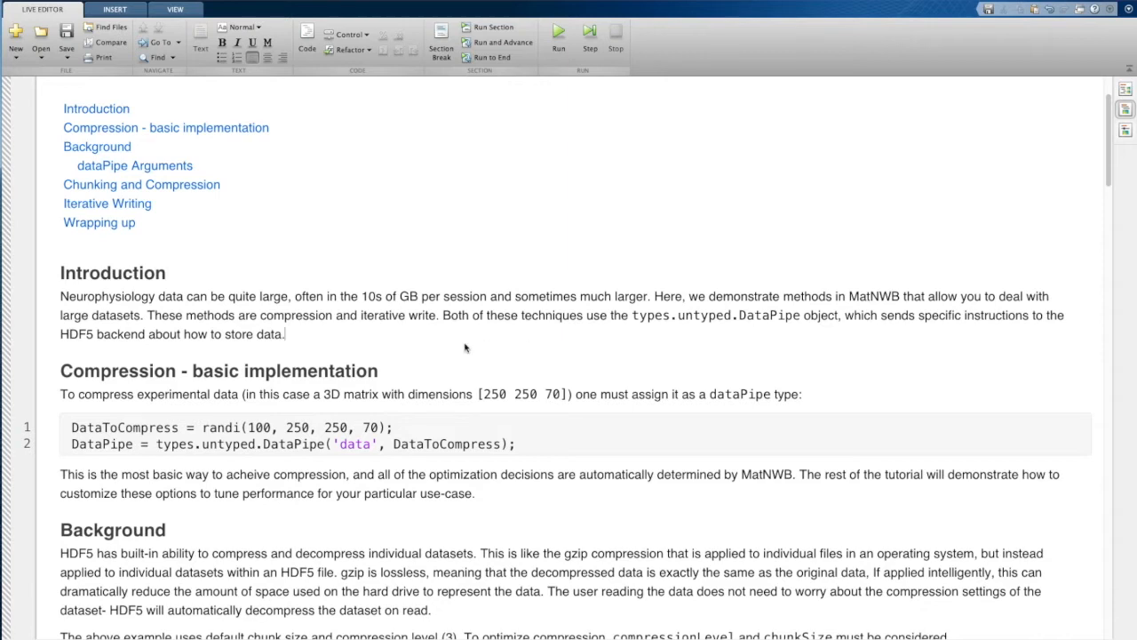
Scroll down through the Chunking and Compression explanation
{"action": "scroll", "scroll_direction": "down", "scroll_amount": 3}
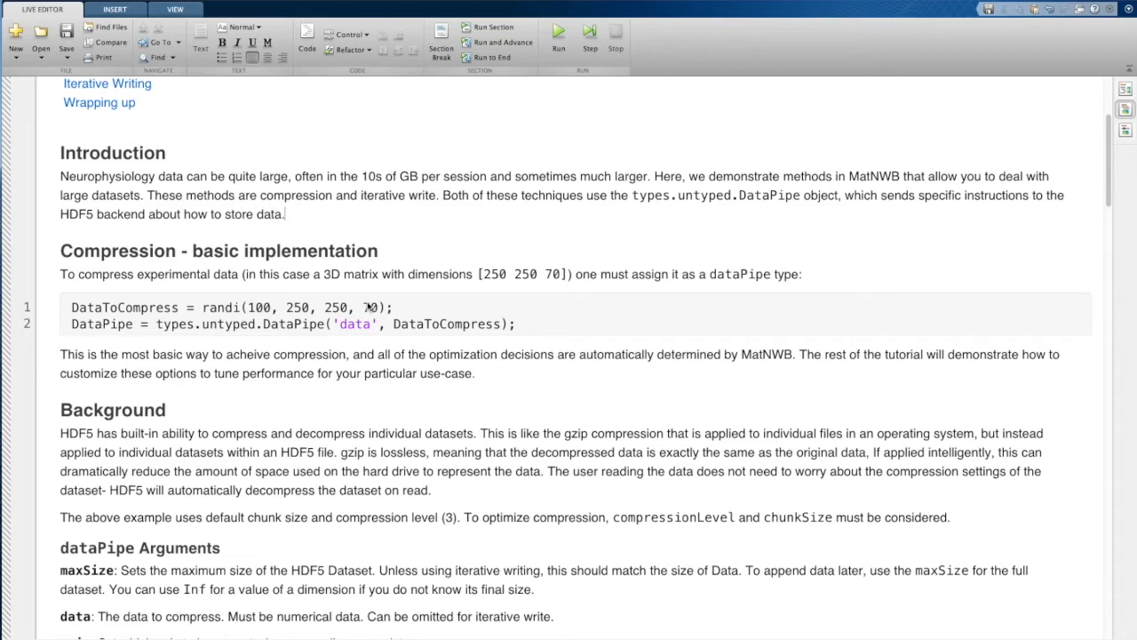
{"action": "mouse_move", "coordinate": [707, 265]}
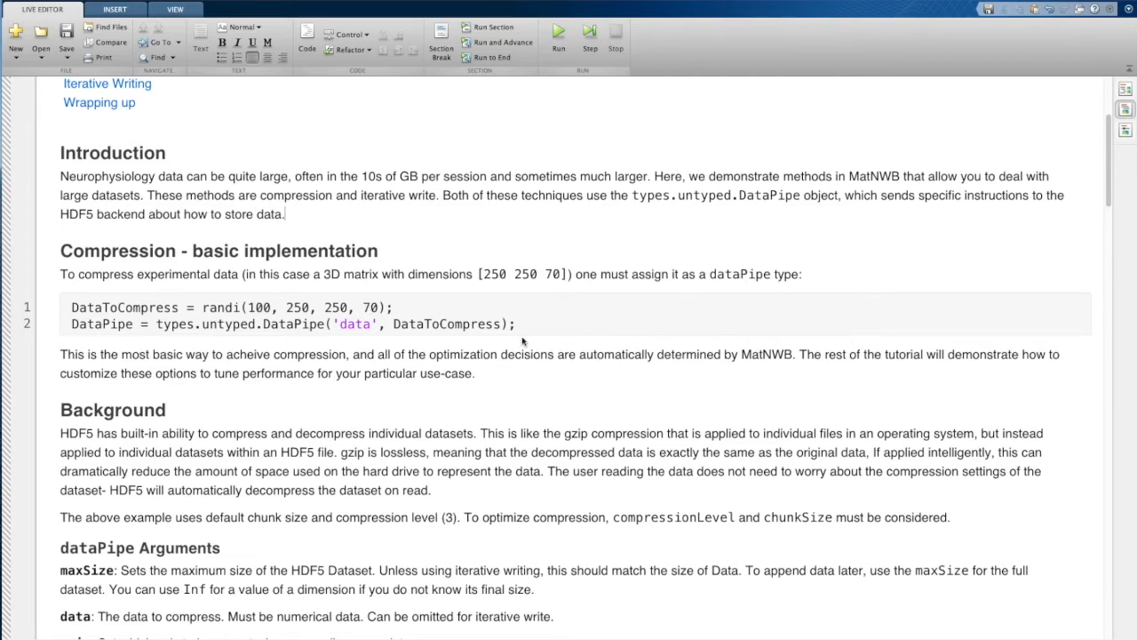
{"action": "mouse_move", "coordinate": [151, 311]}
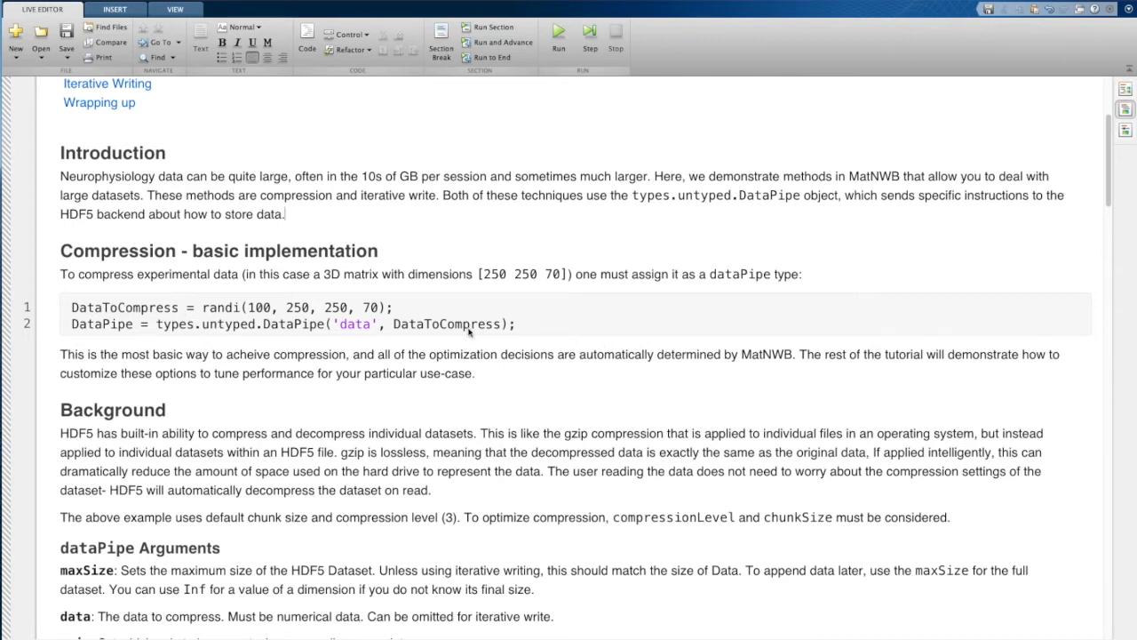
{"action": "mouse_move", "coordinate": [238, 335]}
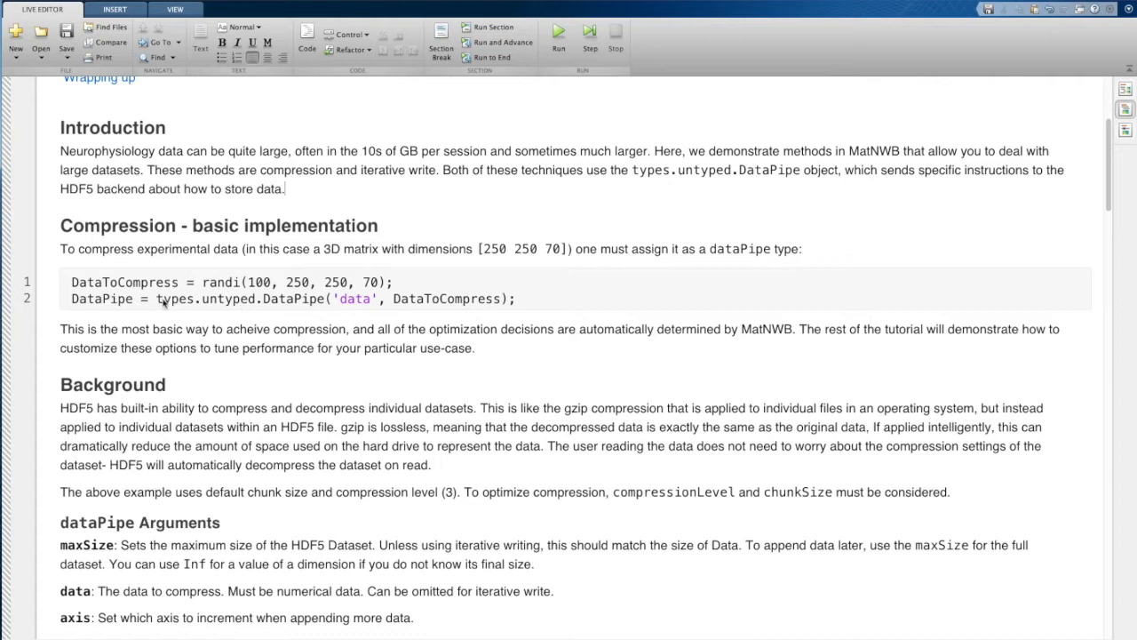
{"action": "mouse_move", "coordinate": [486, 306]}
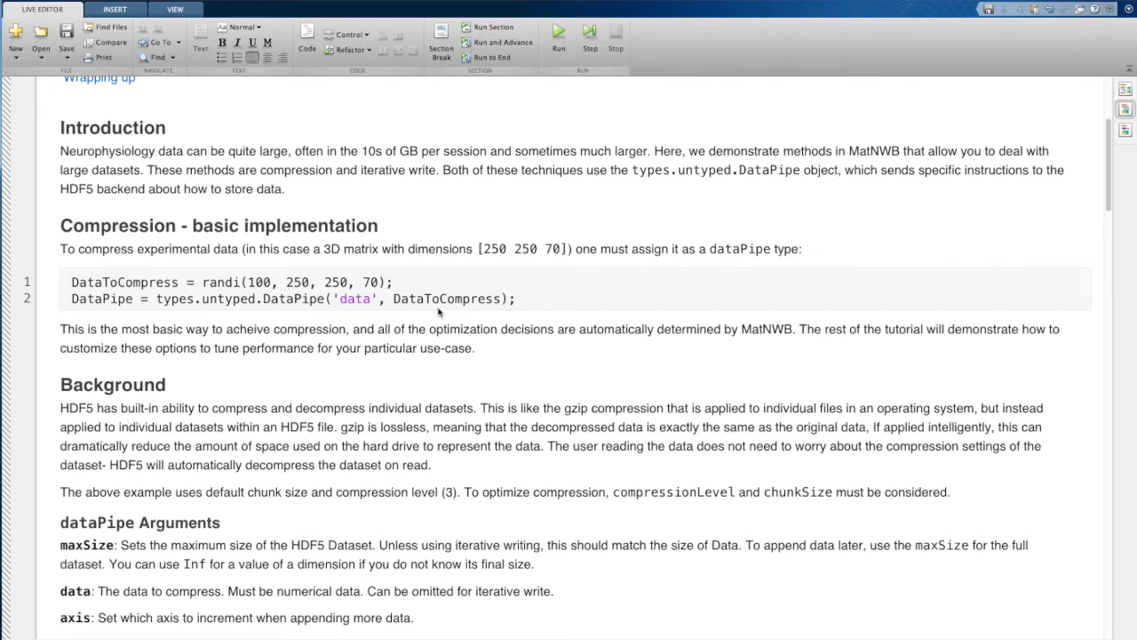
{"action": "scroll", "scroll_direction": "down", "scroll_amount": 3}
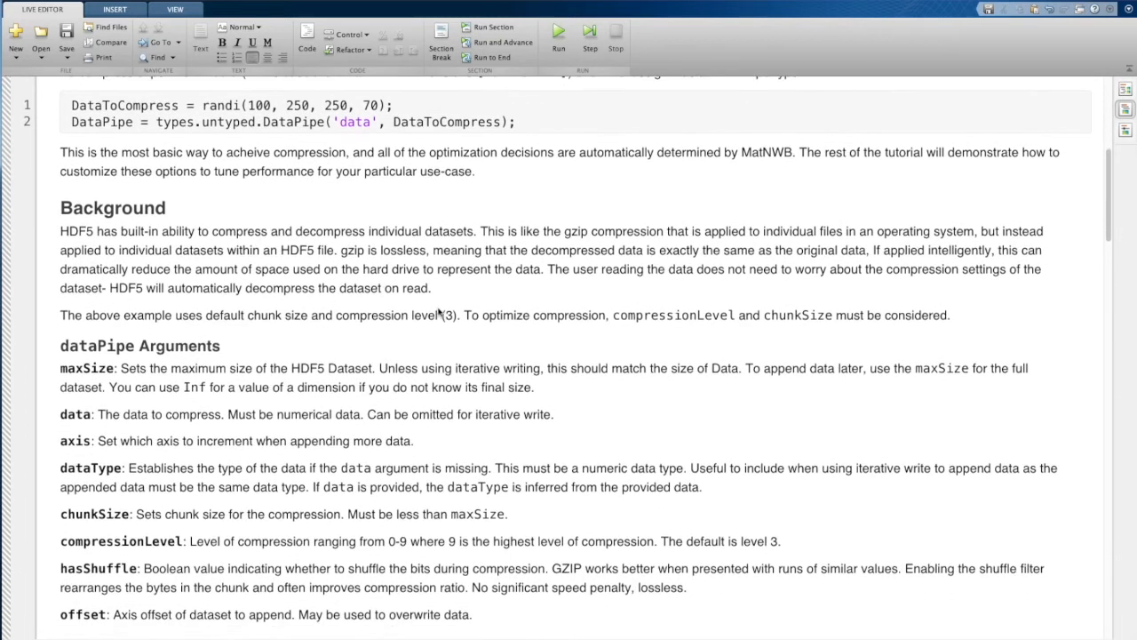
{"action": "scroll", "scroll_direction": "down", "scroll_amount": 3}
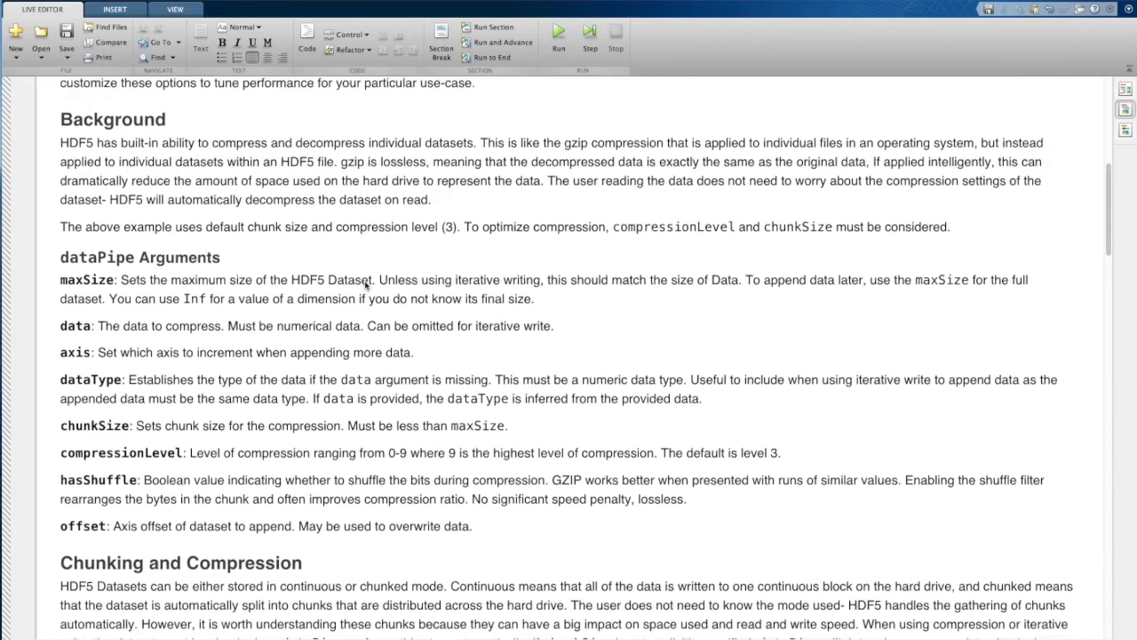
{"action": "mouse_move", "coordinate": [655, 321]}
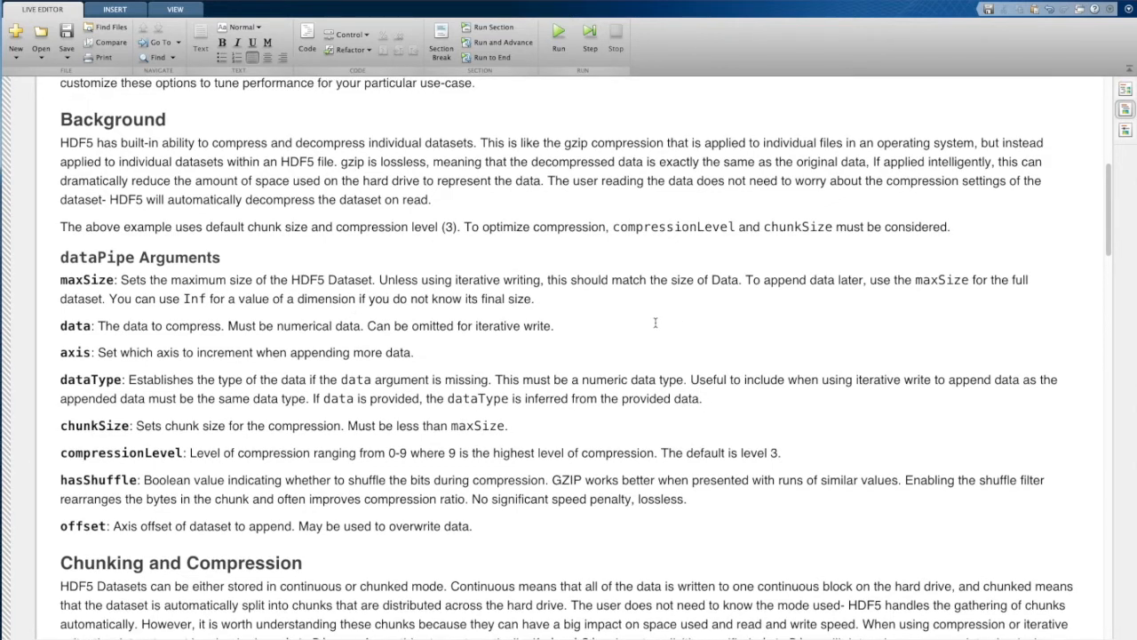
{"action": "mouse_move", "coordinate": [530, 342]}
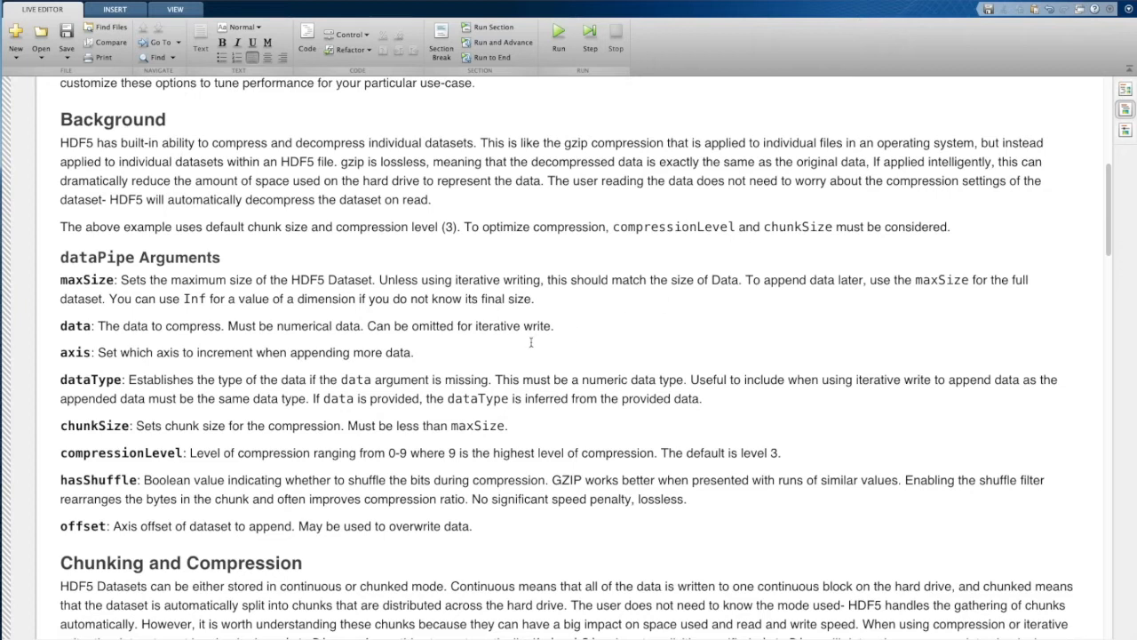
{"action": "scroll", "scroll_direction": "down", "scroll_amount": 3}
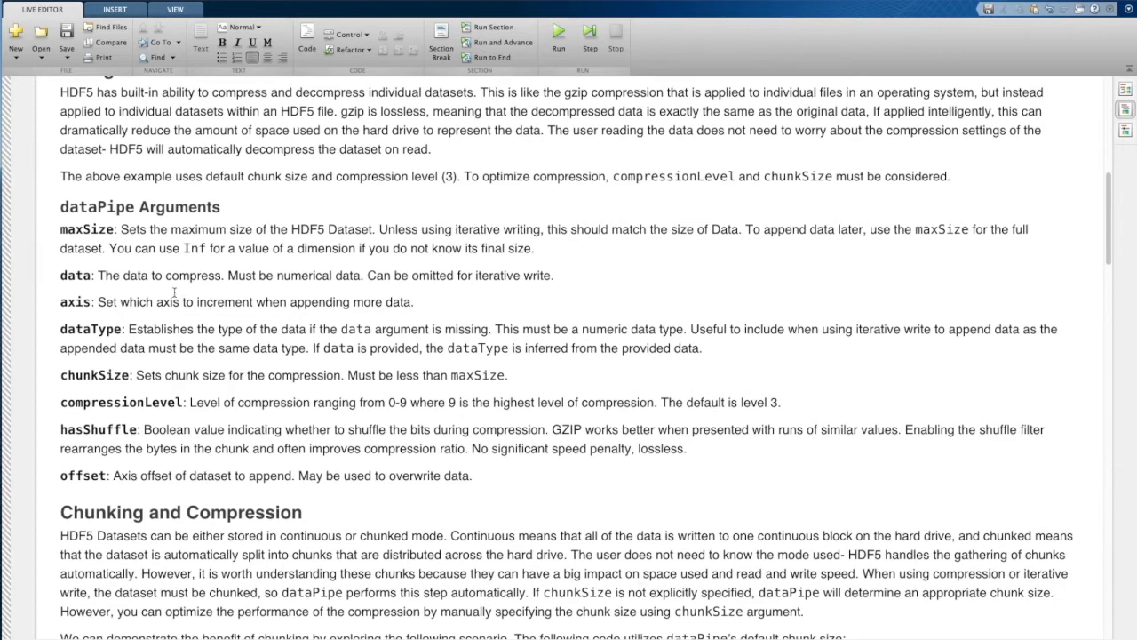
{"action": "mouse_move", "coordinate": [51, 252]}
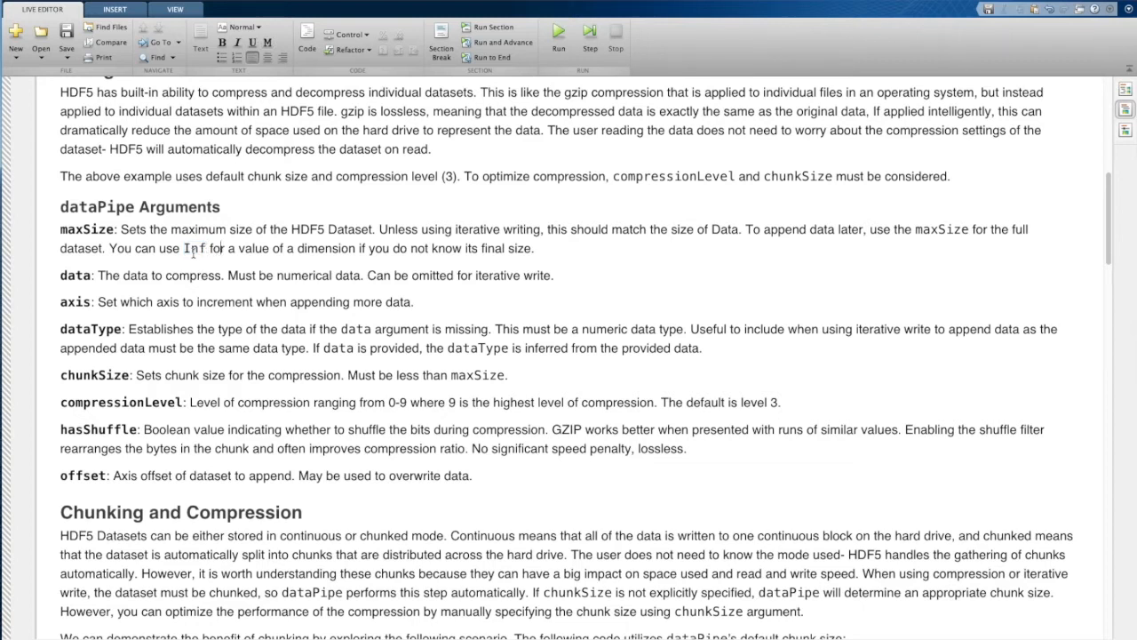
{"action": "scroll", "scroll_direction": "down", "scroll_amount": 3}
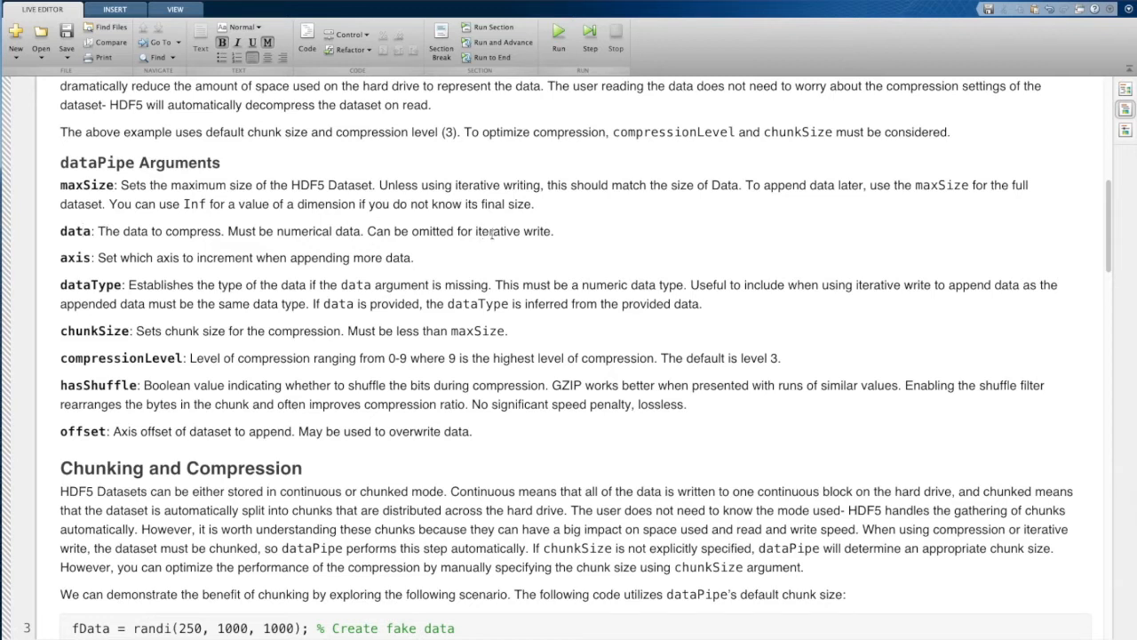
{"action": "mouse_move", "coordinate": [84, 231]}
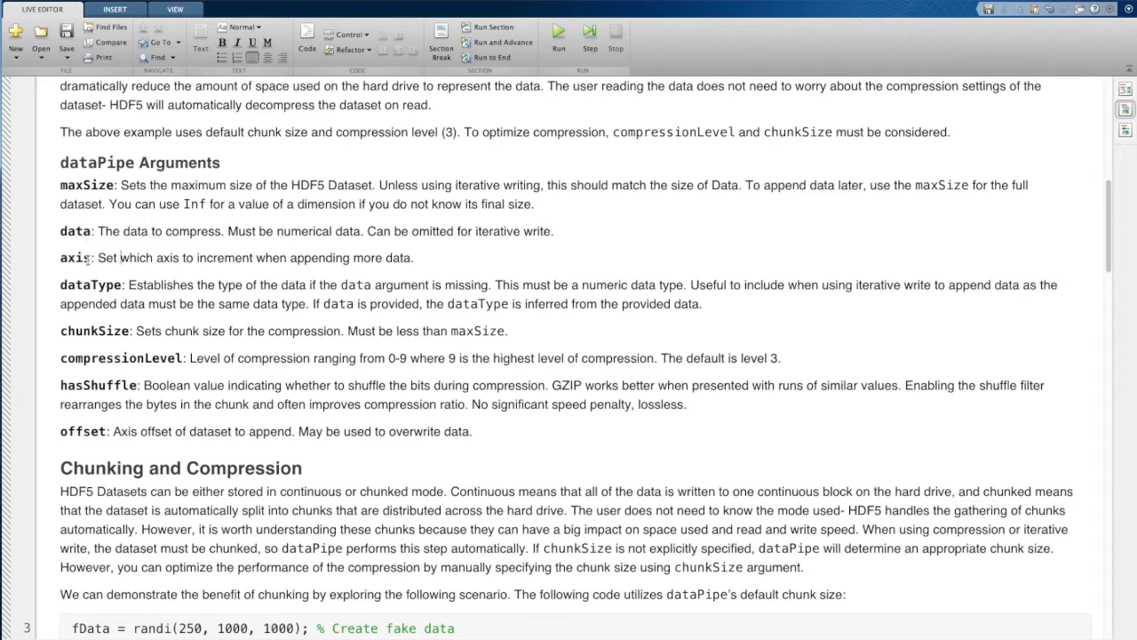
{"action": "scroll", "scroll_direction": "up", "scroll_amount": 3}
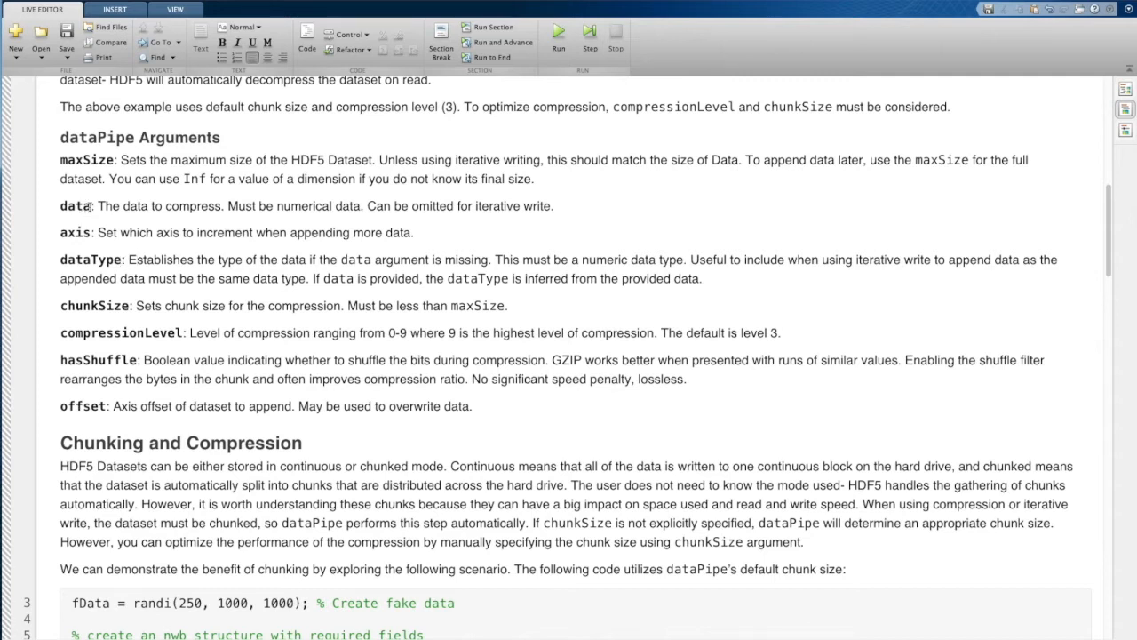
Highlight the data and chunkSize argument names in the DataPipe description
{"action": "double_click", "coordinate": [75, 205]}
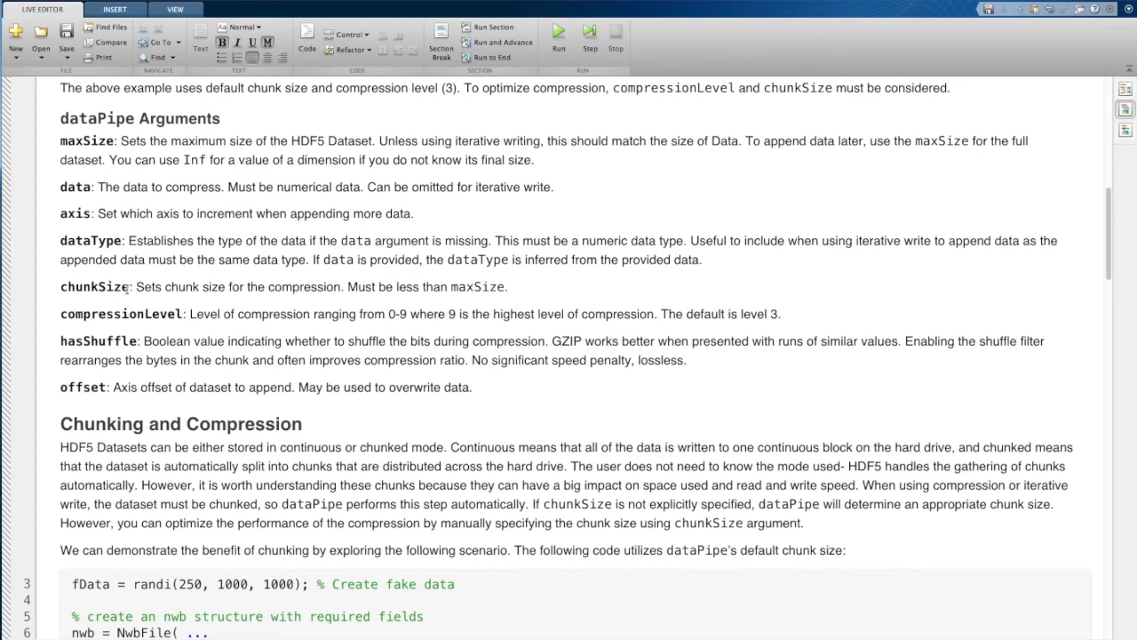
{"action": "double_click", "coordinate": [93, 286]}
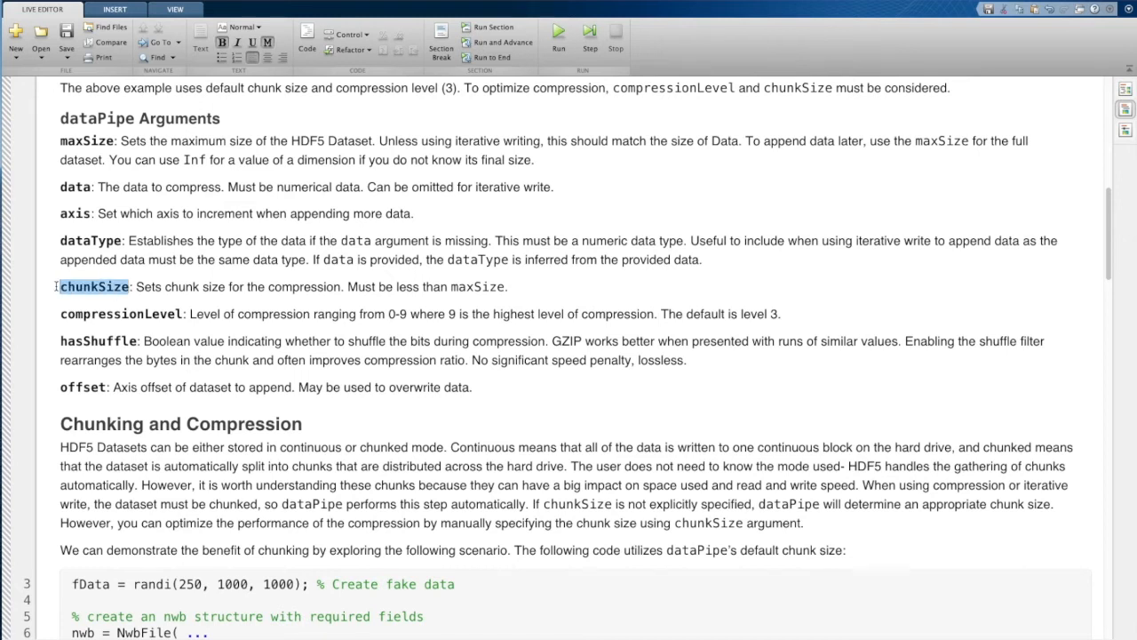
{"action": "left_click", "coordinate": [203, 286]}
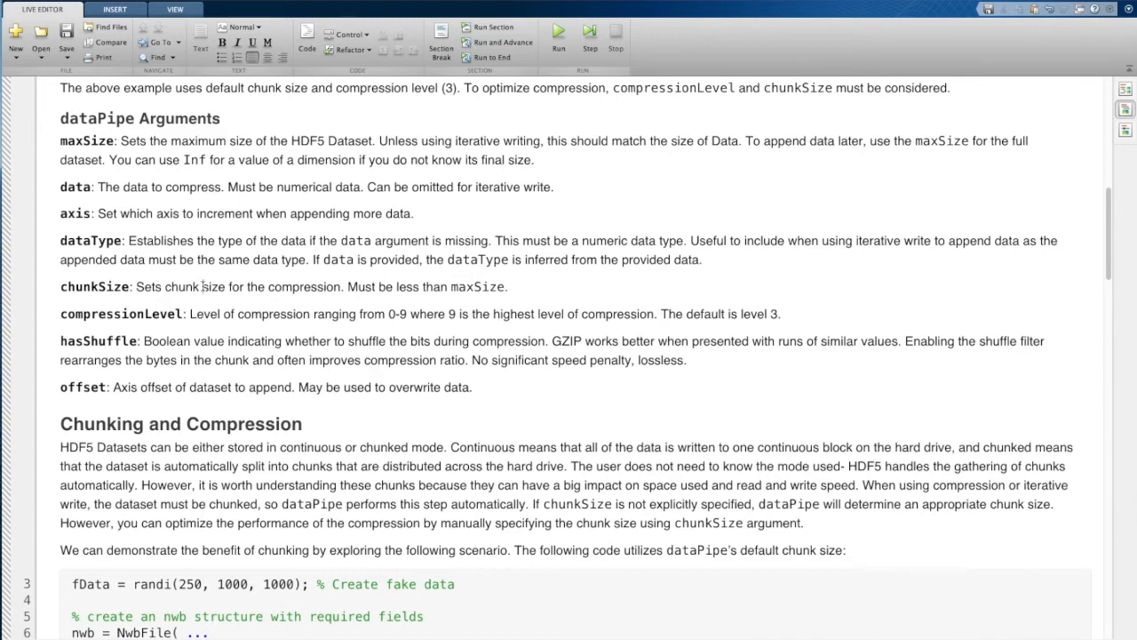
{"action": "scroll", "scroll_direction": "down", "scroll_amount": 3}
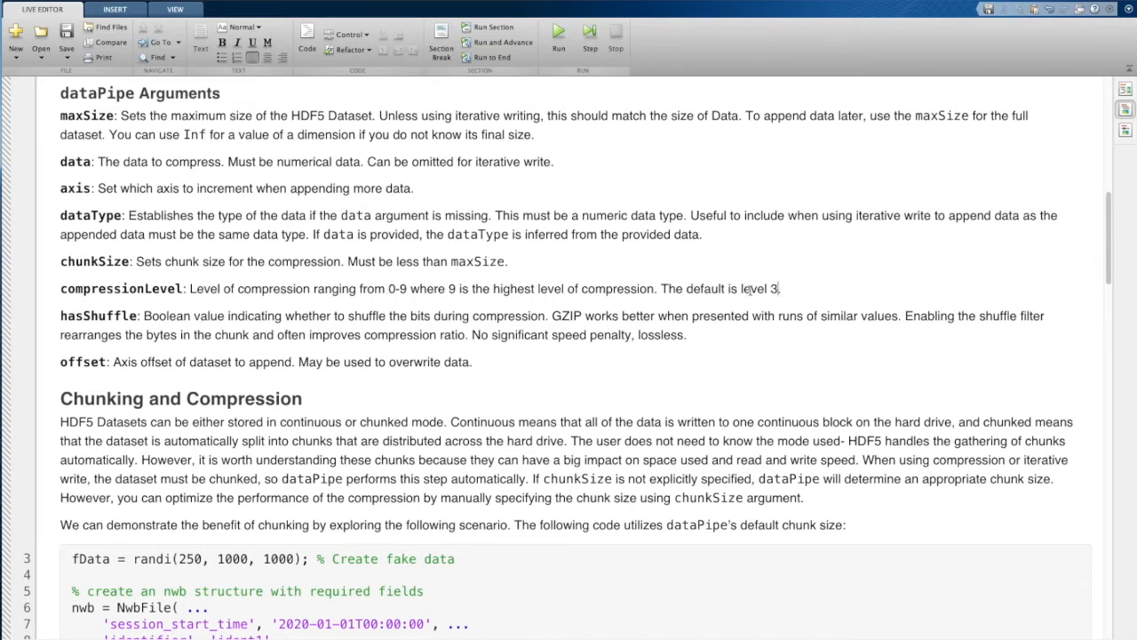
{"action": "mouse_move", "coordinate": [634, 349]}
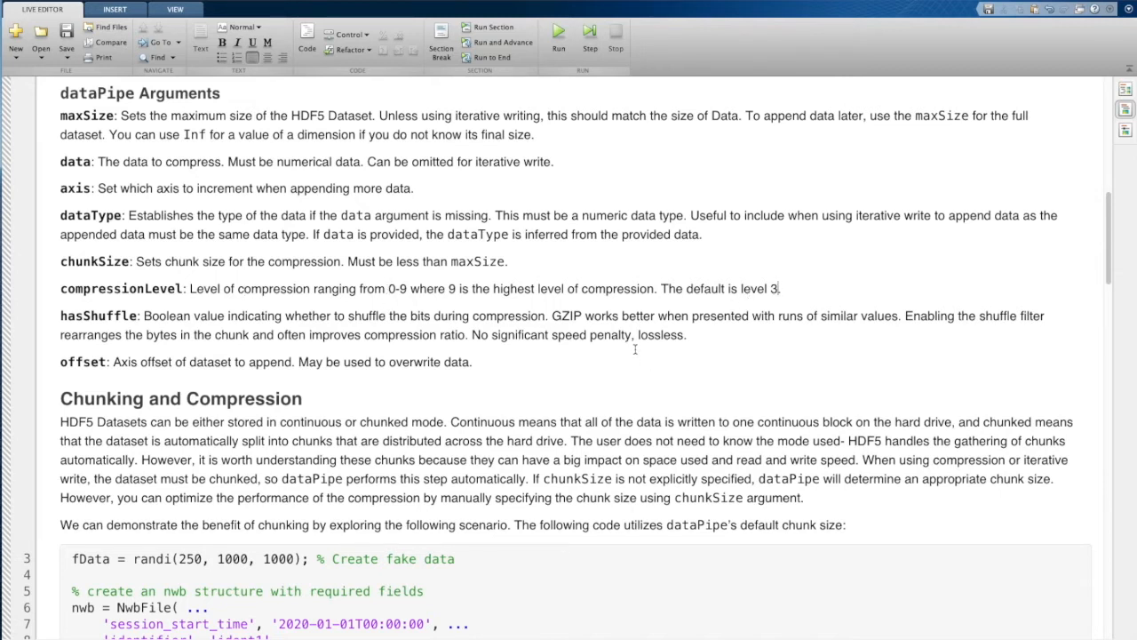
{"action": "mouse_move", "coordinate": [812, 285]}
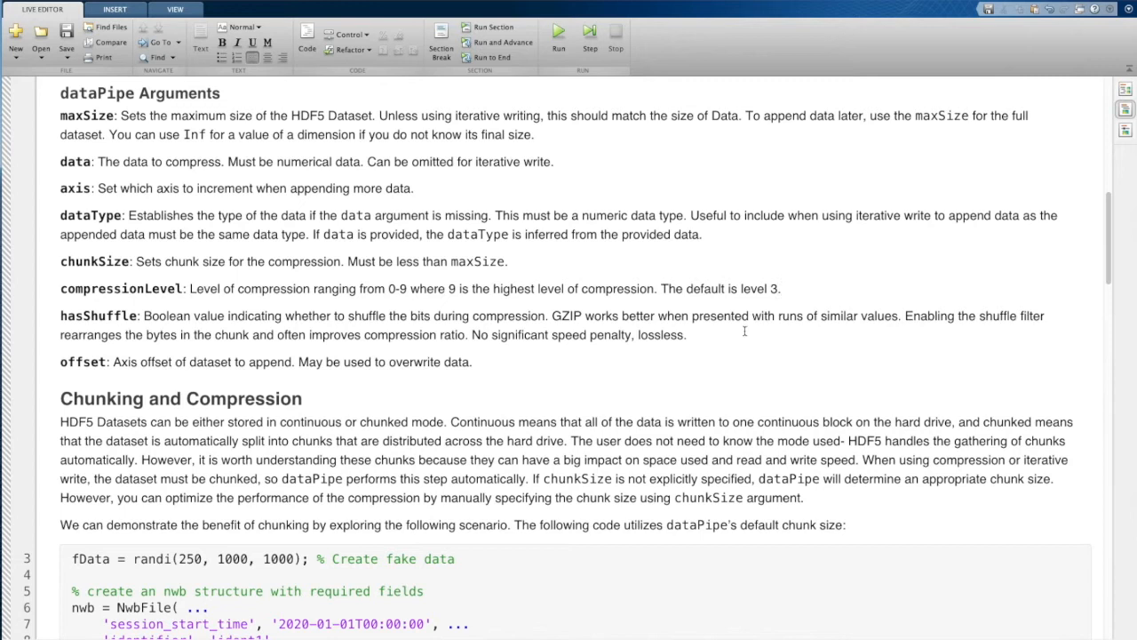
{"action": "mouse_move", "coordinate": [755, 318]}
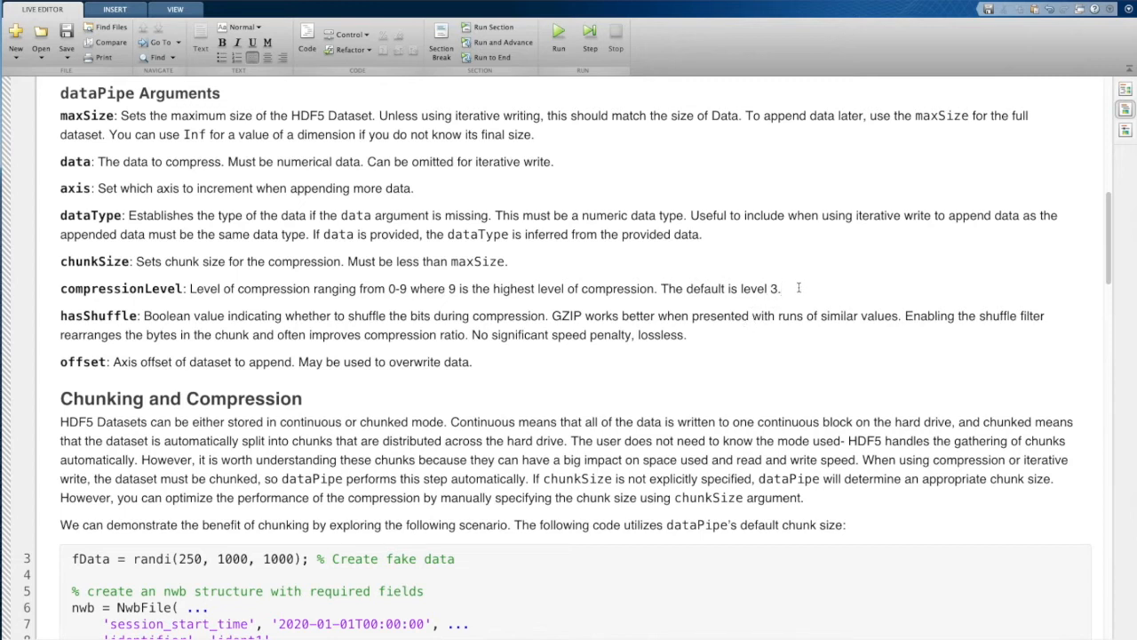
{"action": "double_click", "coordinate": [766, 288]}
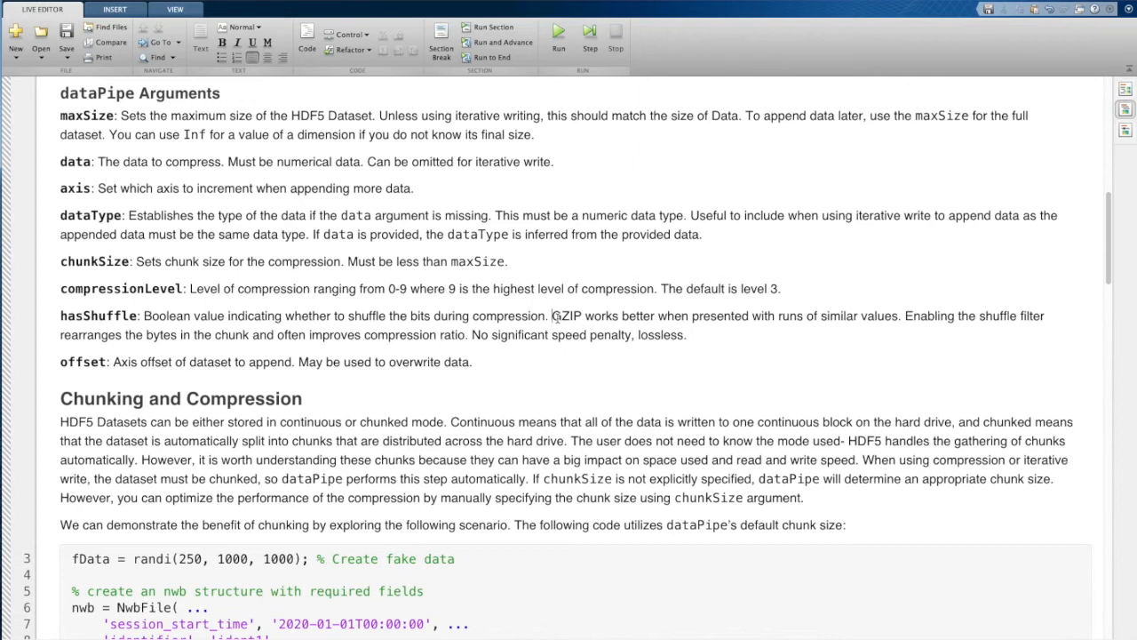
{"action": "mouse_move", "coordinate": [593, 345]}
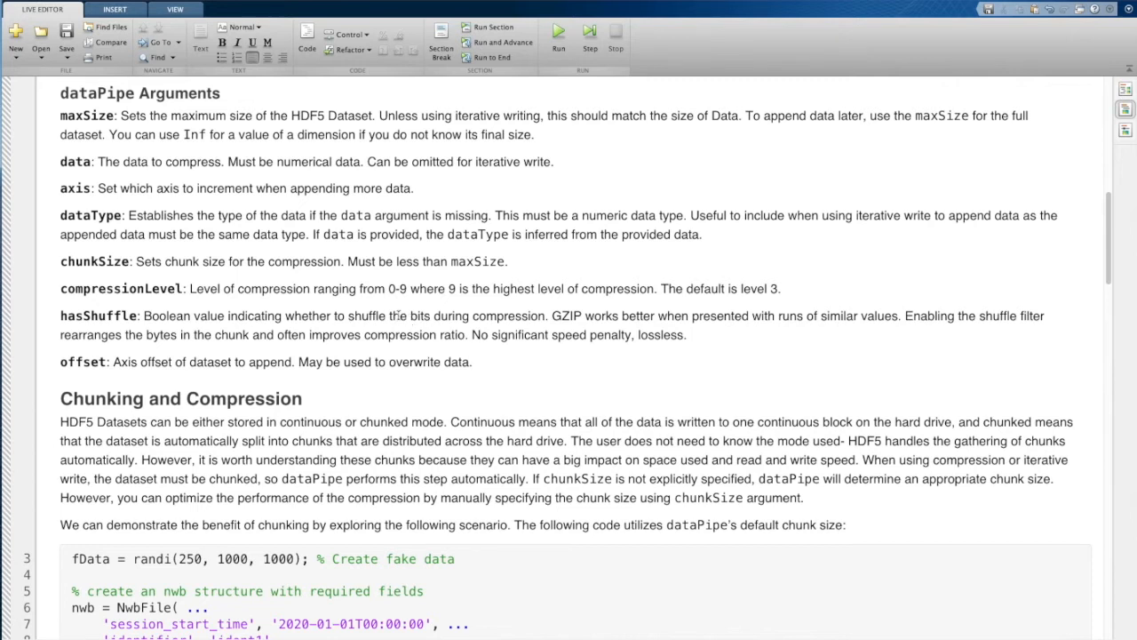
Scroll to the DataPipe, TimeSeries and nwbExport code writing DefaultChunks.nwb
{"action": "scroll", "scroll_direction": "down", "scroll_amount": 3}
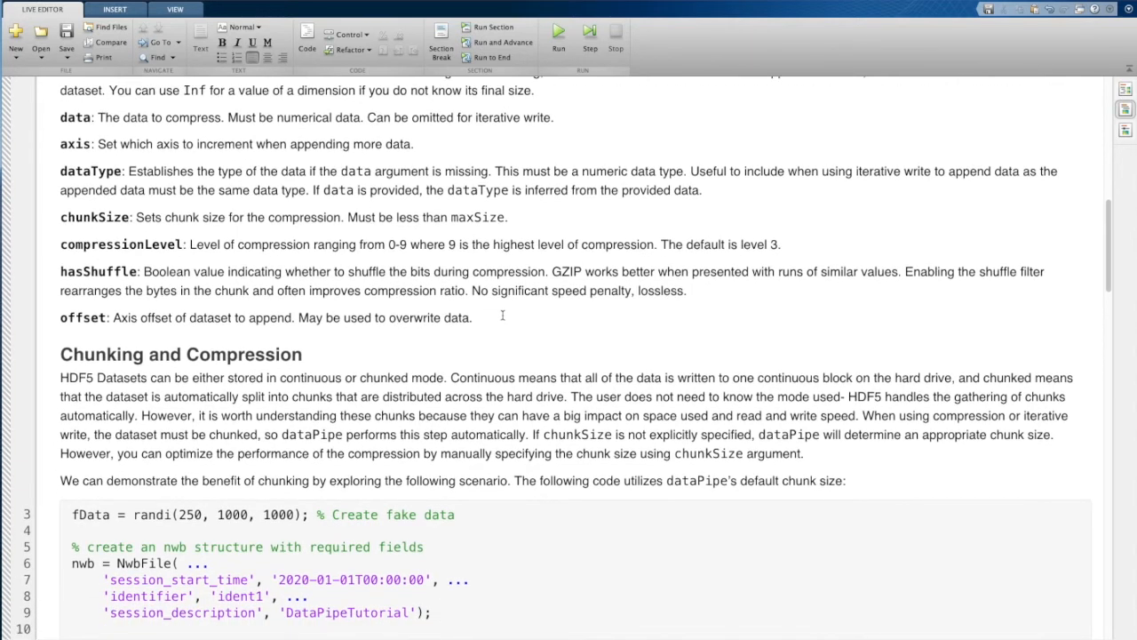
{"action": "left_click", "coordinate": [472, 317]}
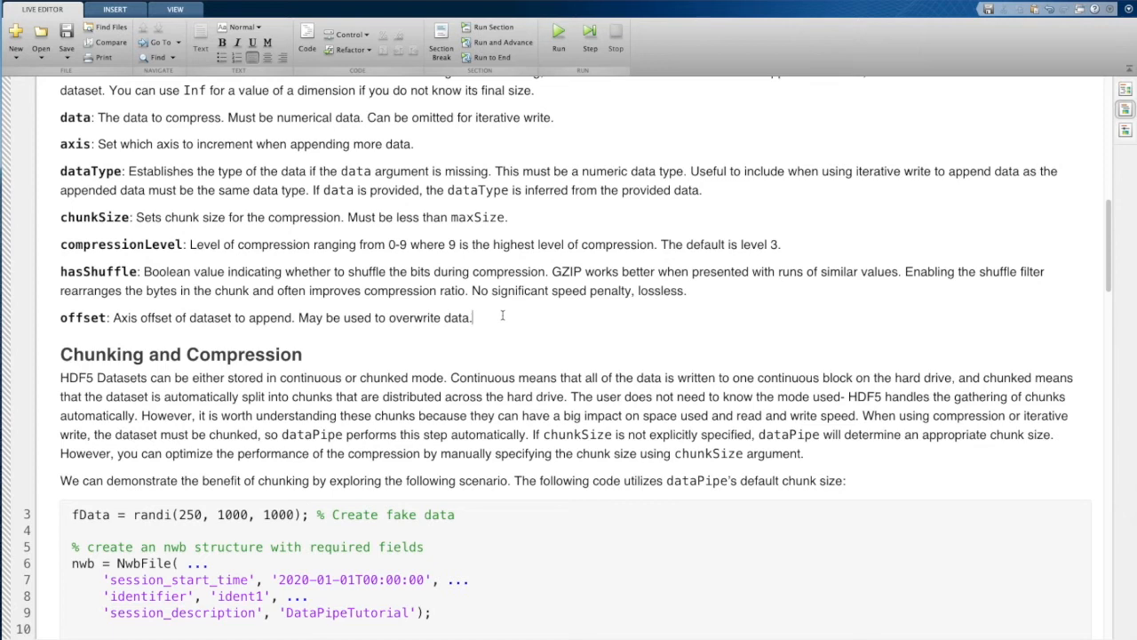
{"action": "mouse_move", "coordinate": [503, 321]}
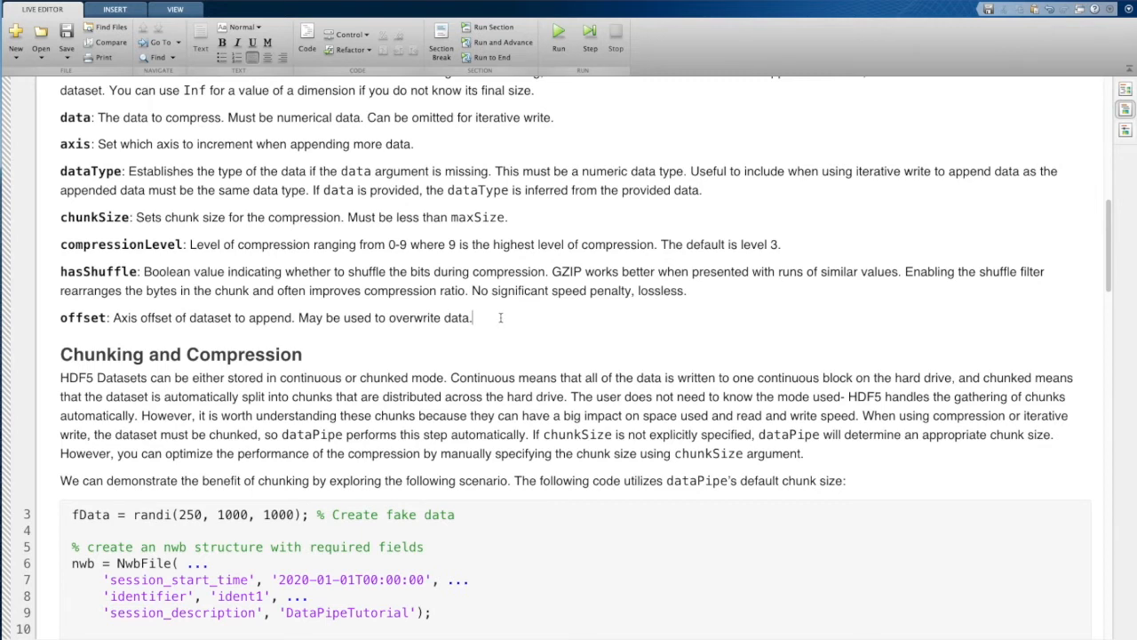
{"action": "mouse_move", "coordinate": [157, 308]}
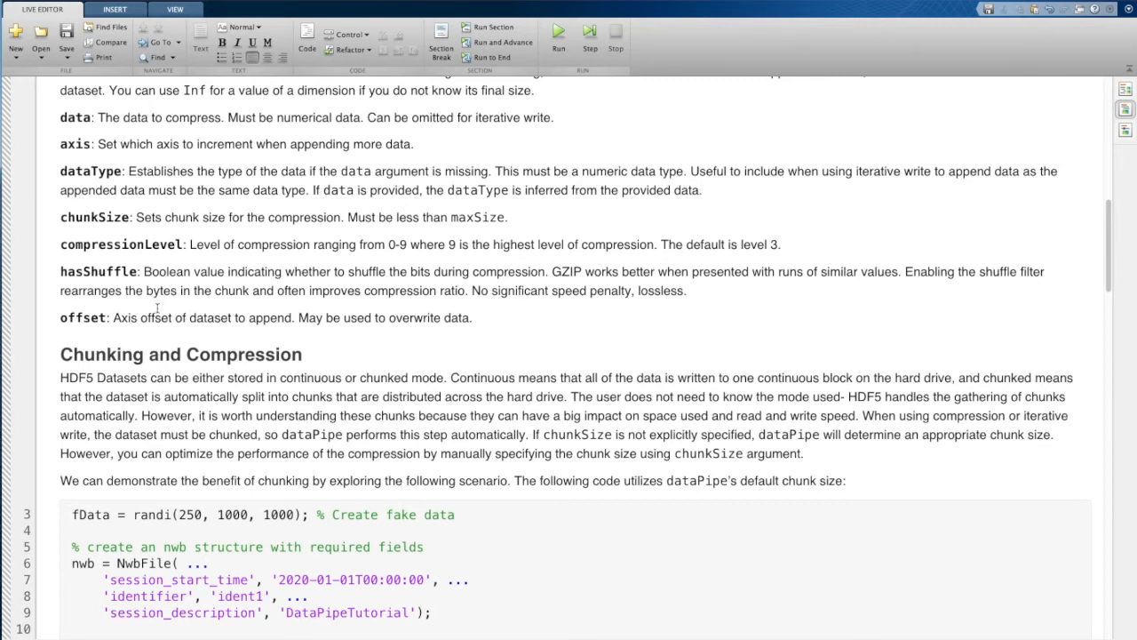
{"action": "mouse_move", "coordinate": [118, 316]}
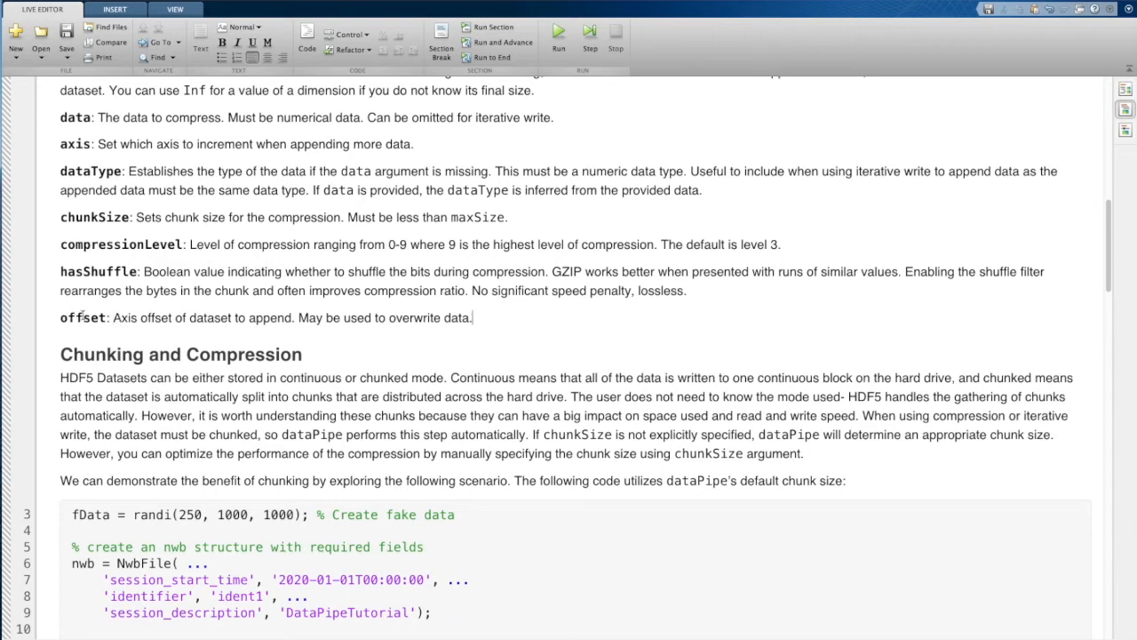
{"action": "scroll", "scroll_direction": "down", "scroll_amount": 3}
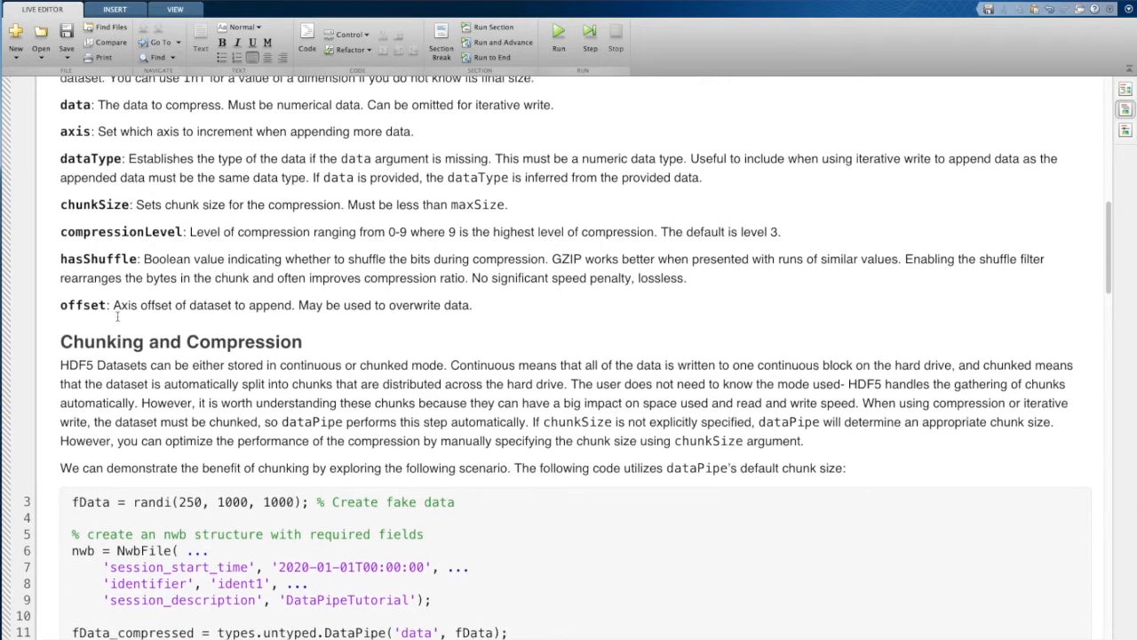
{"action": "scroll", "scroll_direction": "down", "scroll_amount": 3}
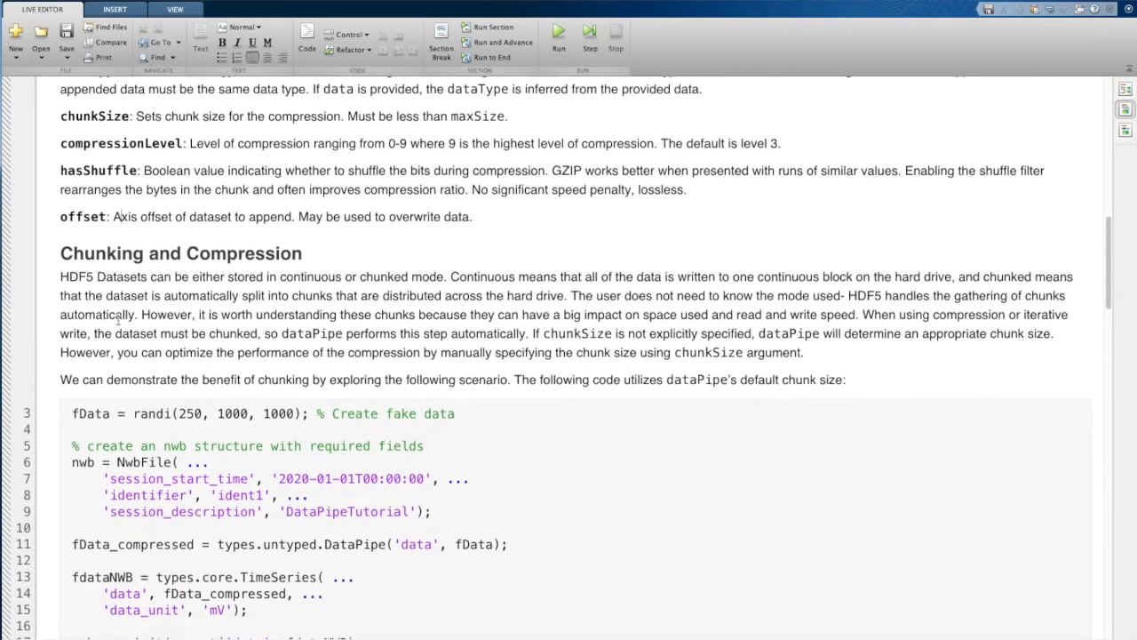
{"action": "scroll", "scroll_direction": "down", "scroll_amount": 3}
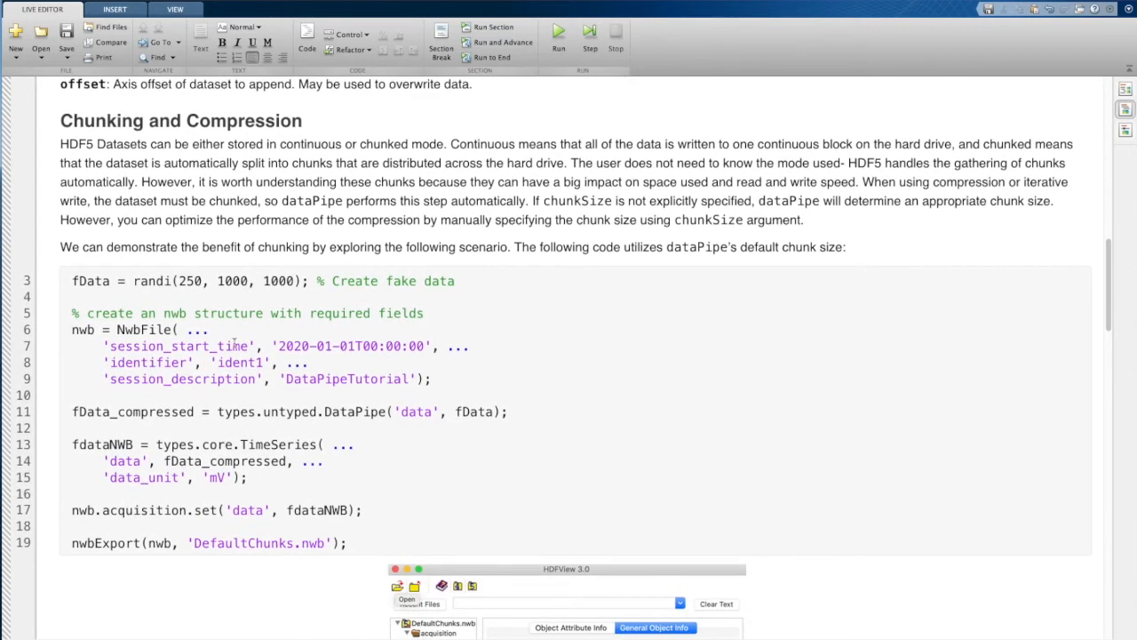
{"action": "double_click", "coordinate": [90, 281]}
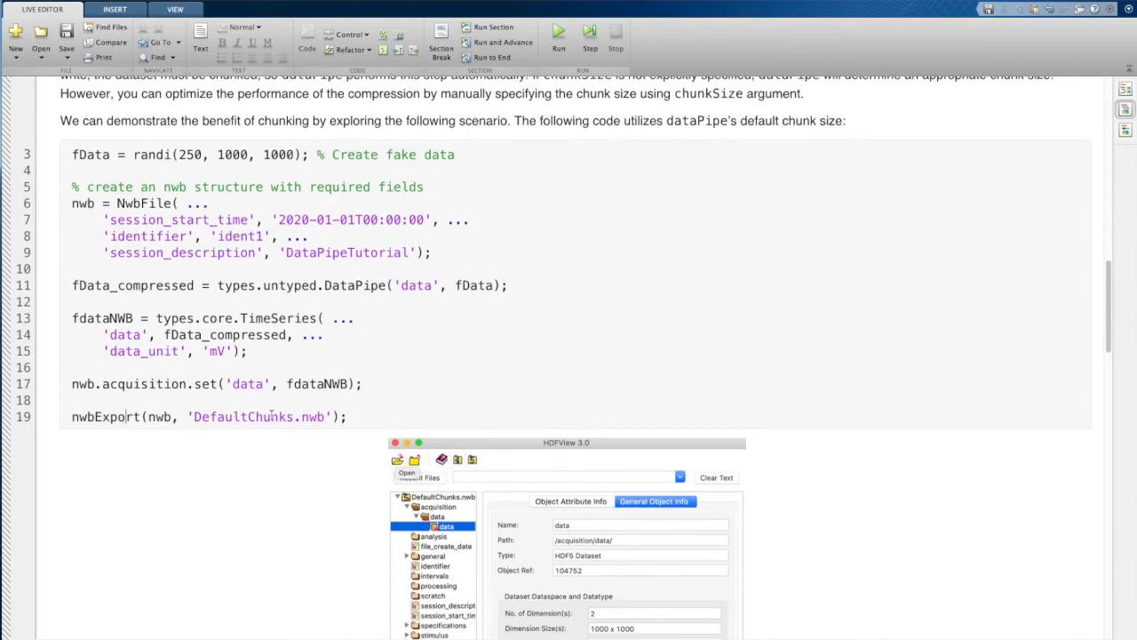
Scroll past the HDFView screenshot to the 4.2:1 note and chunkSize [1, 1000] code
{"action": "scroll", "scroll_direction": "down", "scroll_amount": 3}
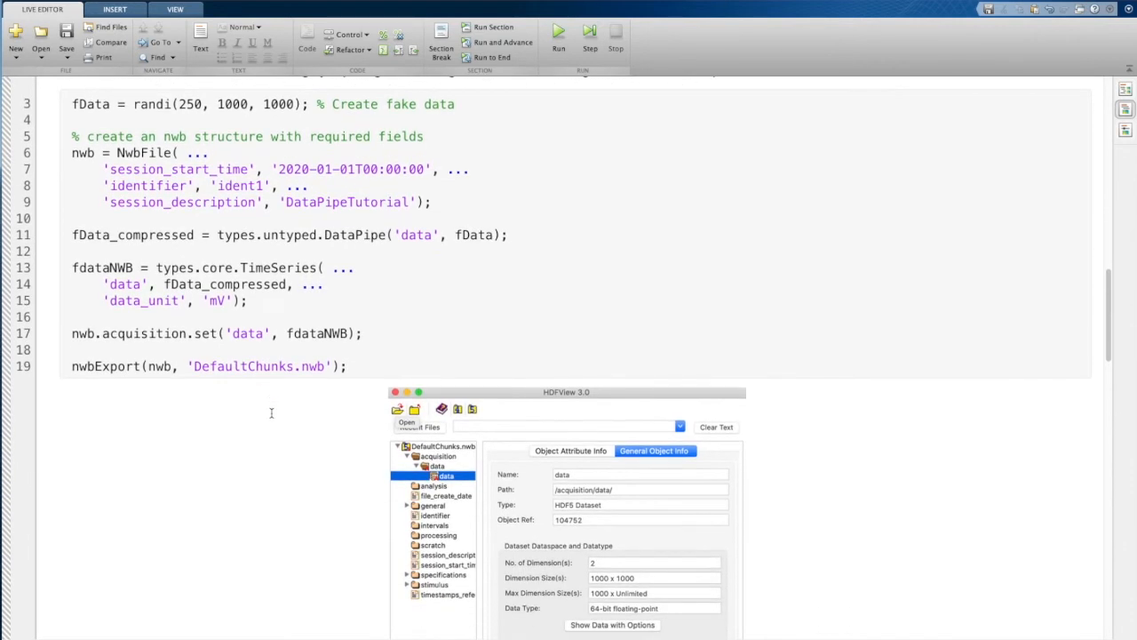
{"action": "scroll", "scroll_direction": "down", "scroll_amount": 3}
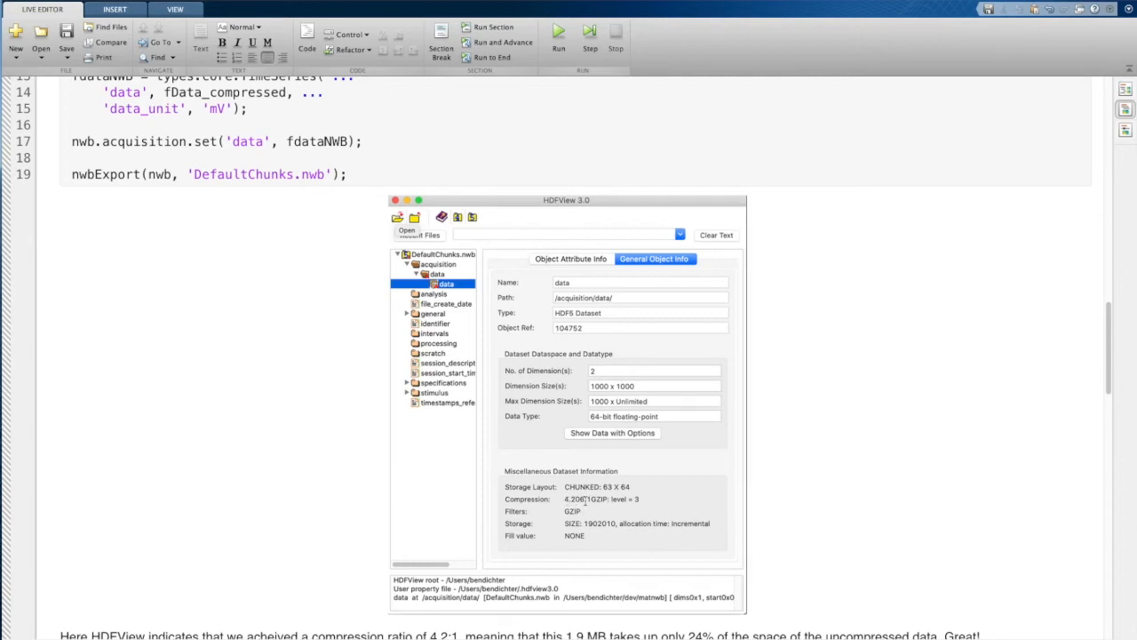
{"action": "scroll", "scroll_direction": "down", "scroll_amount": 3}
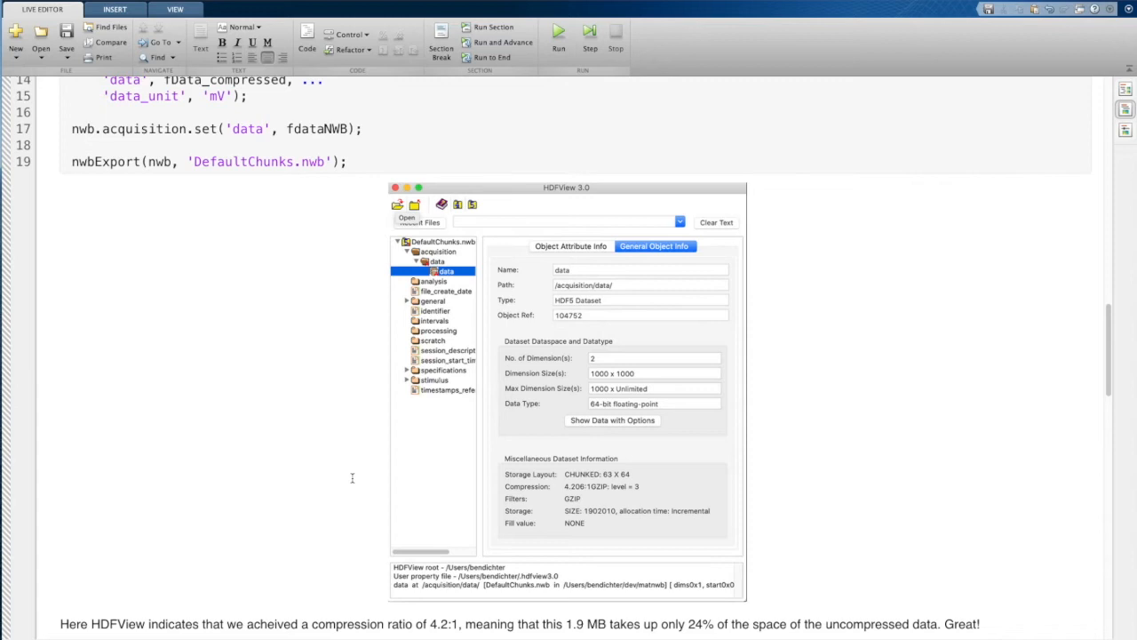
{"action": "scroll", "scroll_direction": "up", "scroll_amount": 3}
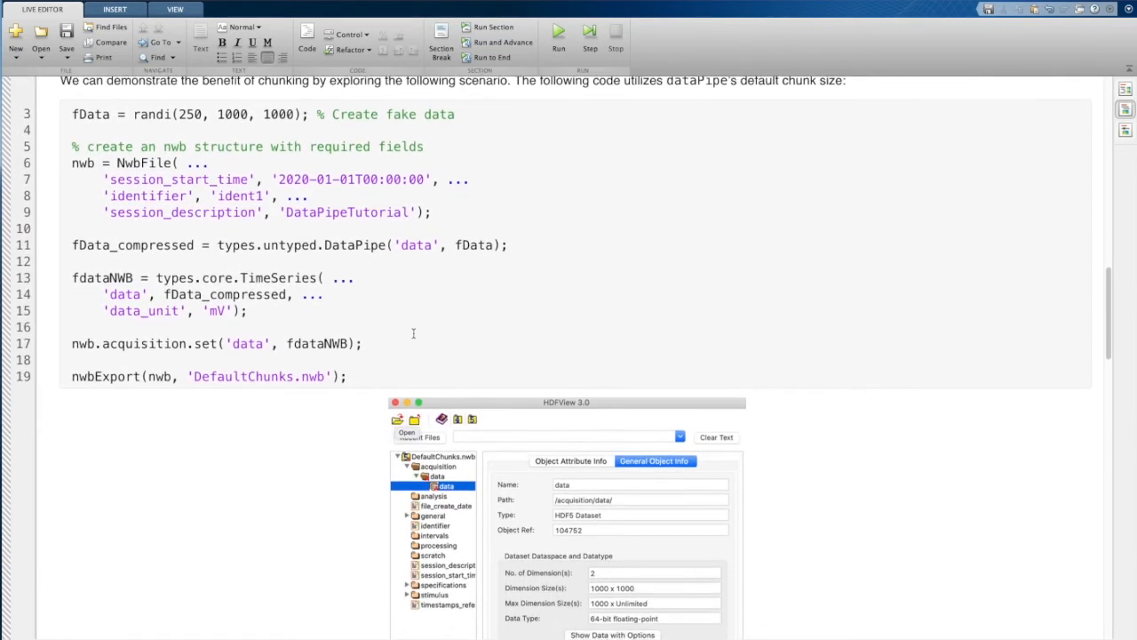
{"action": "scroll", "scroll_direction": "down", "scroll_amount": 3}
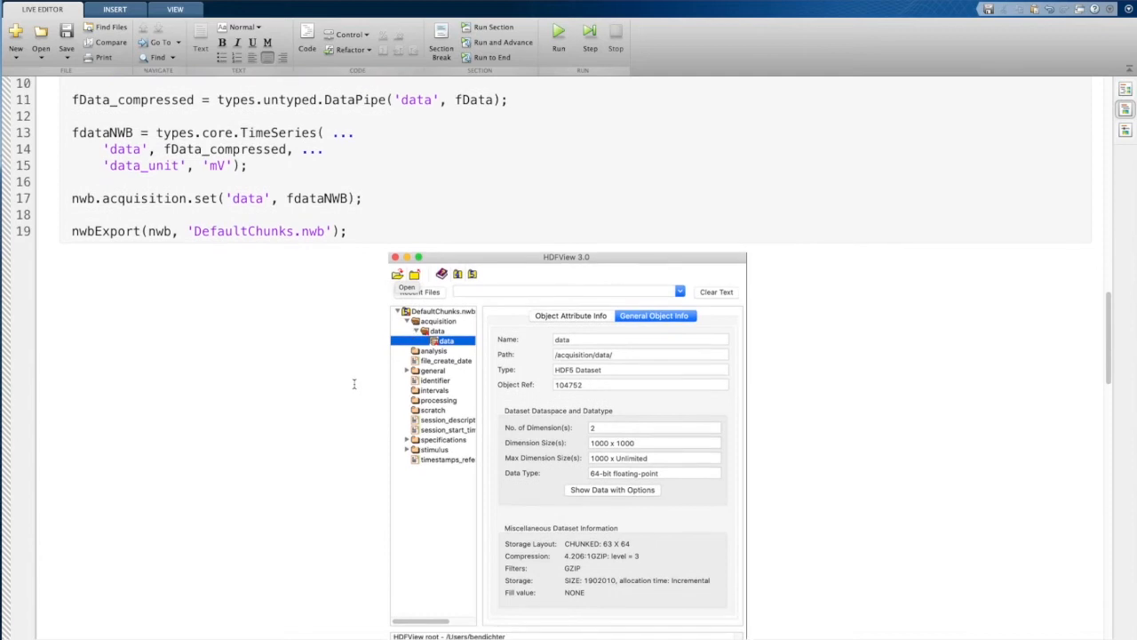
{"action": "scroll", "scroll_direction": "down", "scroll_amount": 3}
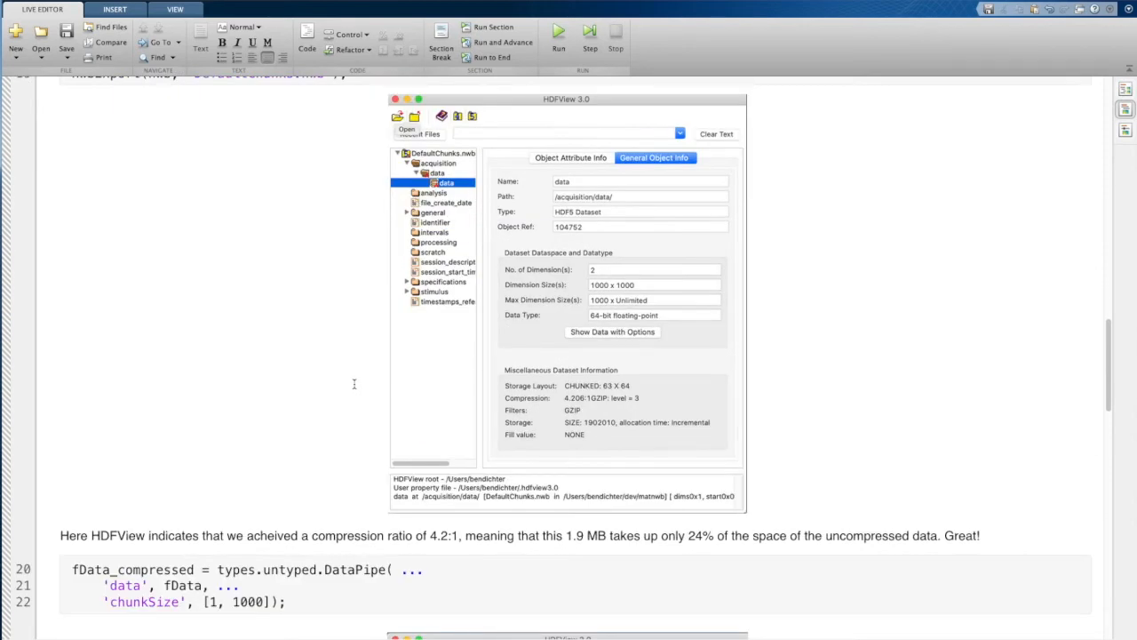
{"action": "scroll", "scroll_direction": "down", "scroll_amount": 3}
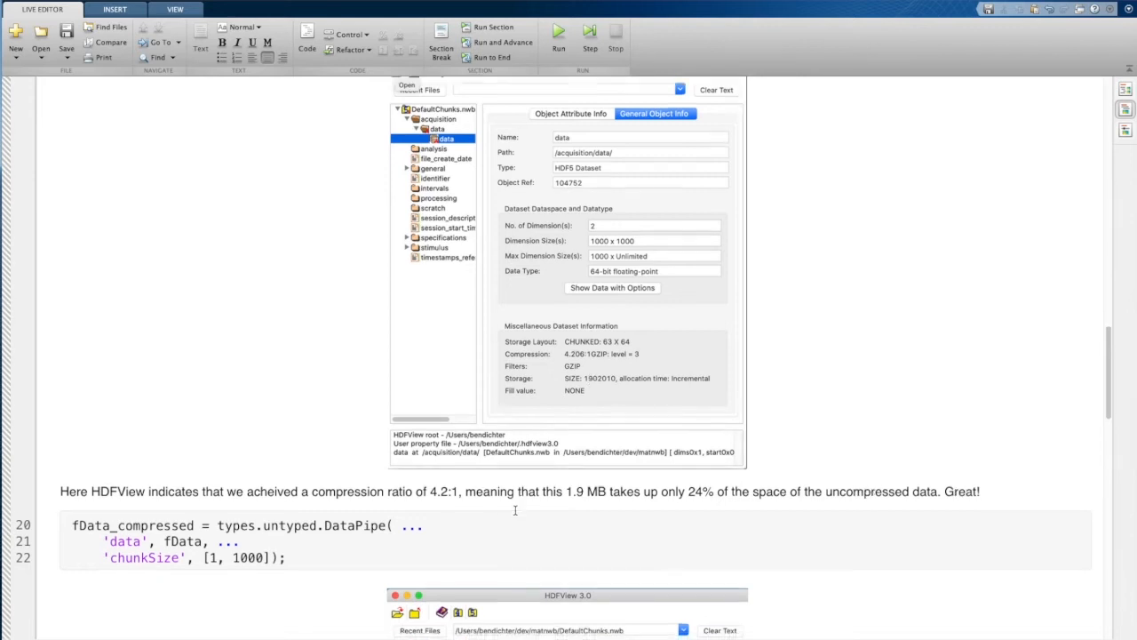
{"action": "scroll", "scroll_direction": "down", "scroll_amount": 3}
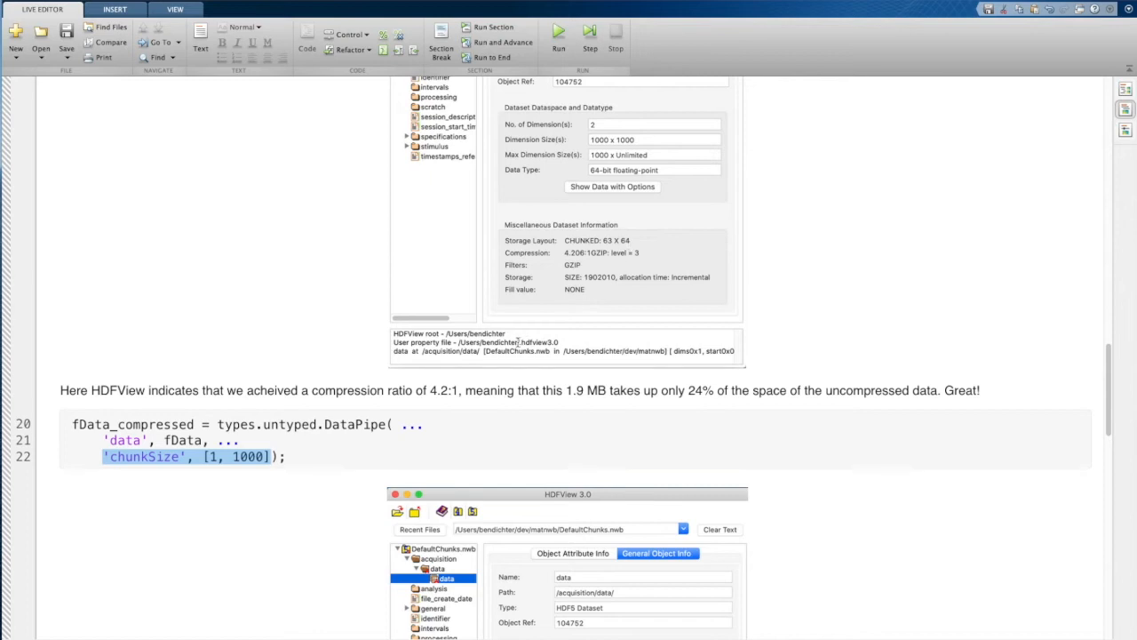
{"action": "scroll", "scroll_direction": "down", "scroll_amount": 3}
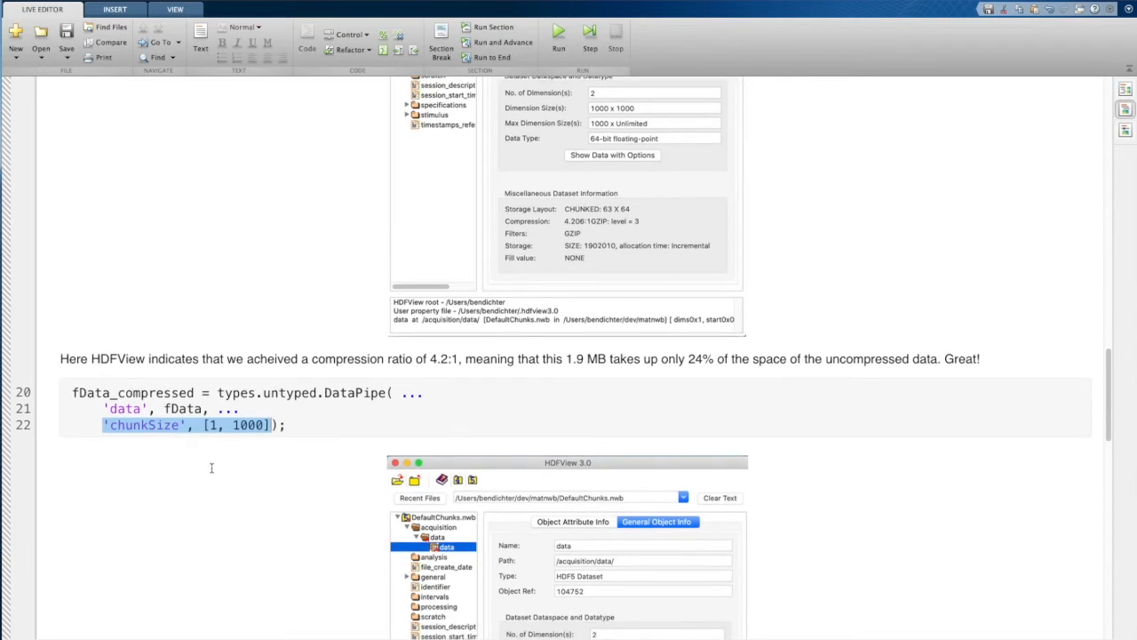
{"action": "scroll", "scroll_direction": "down", "scroll_amount": 3}
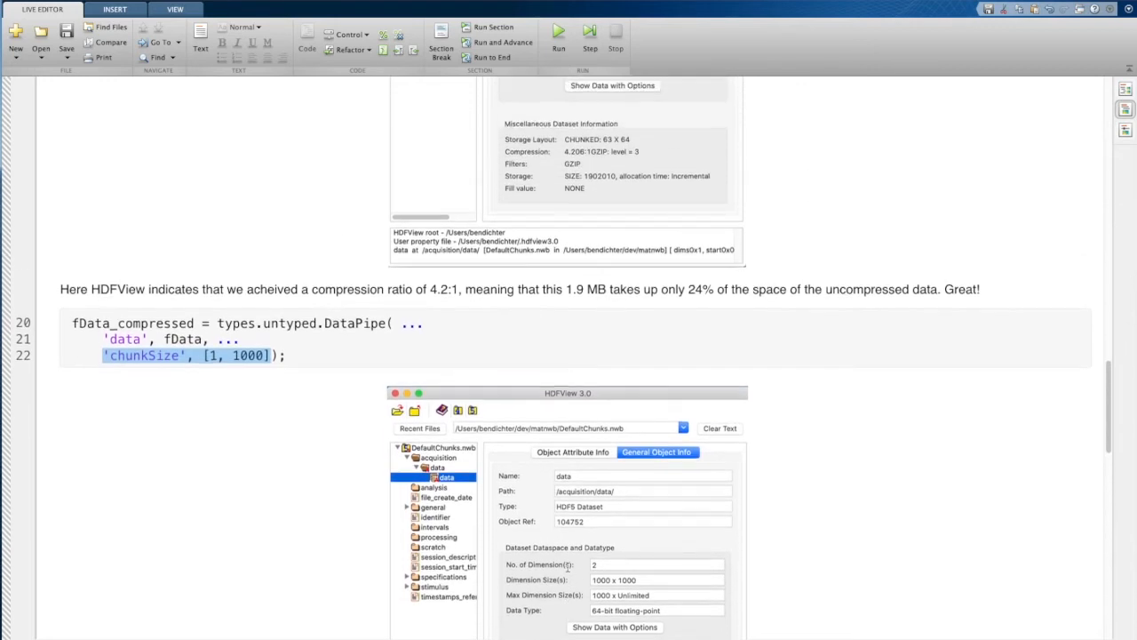
{"action": "scroll", "scroll_direction": "down", "scroll_amount": 3}
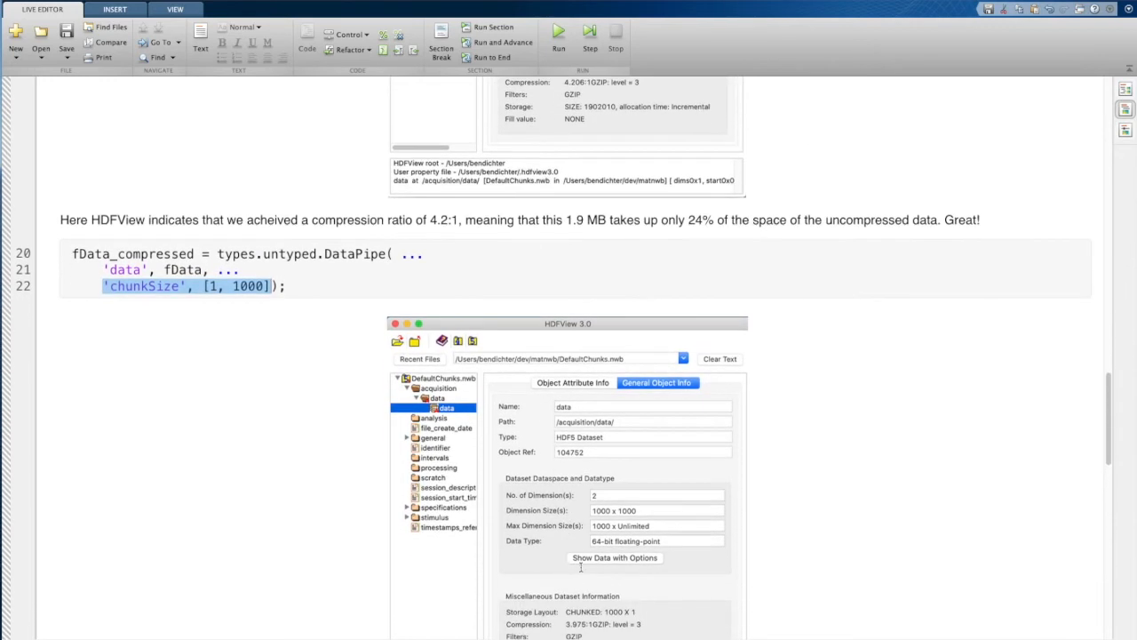
{"action": "scroll", "scroll_direction": "down", "scroll_amount": 3}
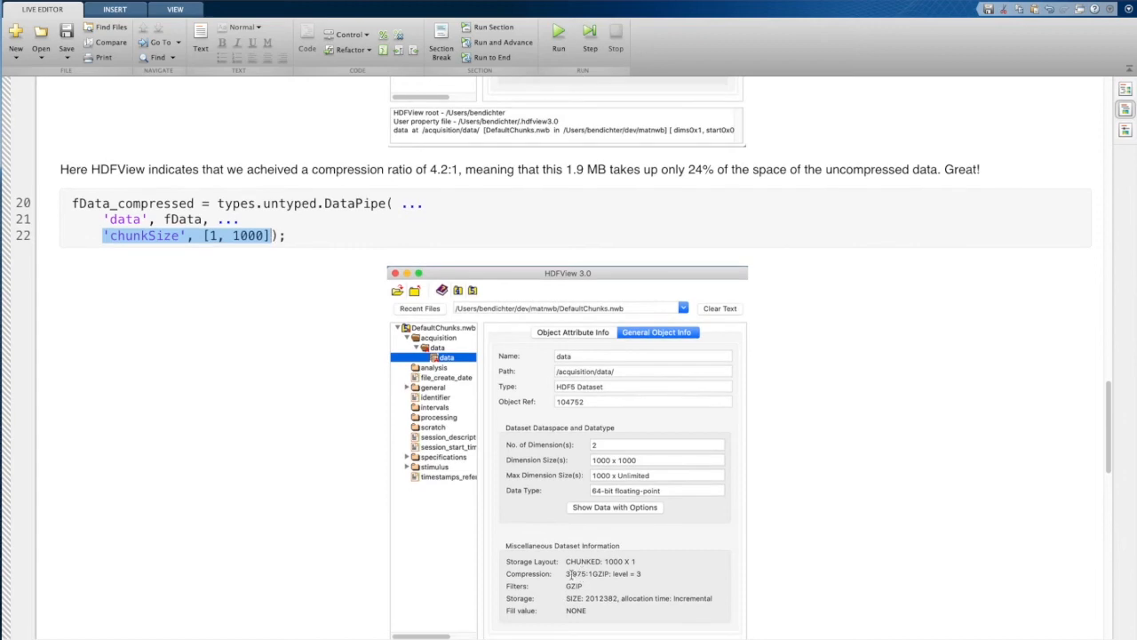
{"action": "scroll", "scroll_direction": "down", "scroll_amount": 3}
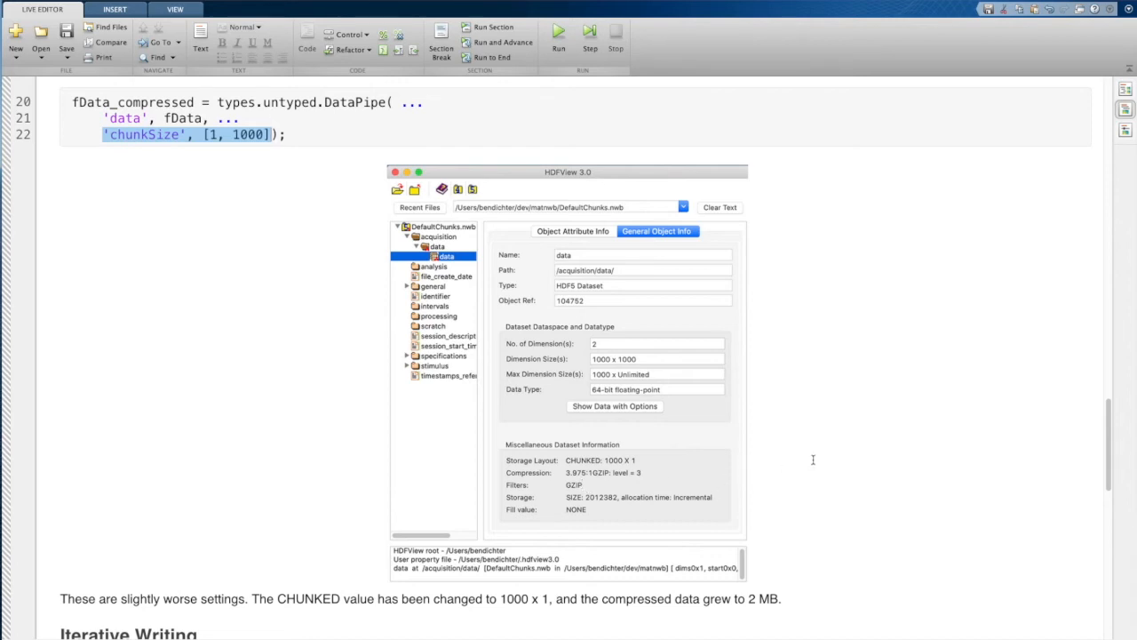
{"action": "mouse_move", "coordinate": [604, 471]}
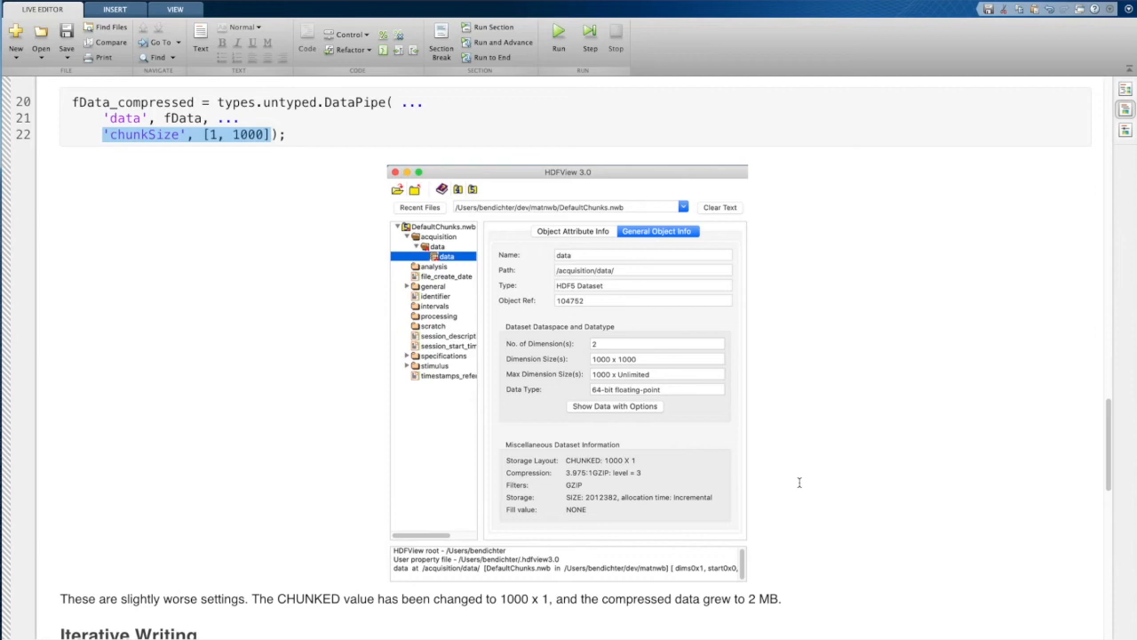
{"action": "scroll", "scroll_direction": "down", "scroll_amount": 3}
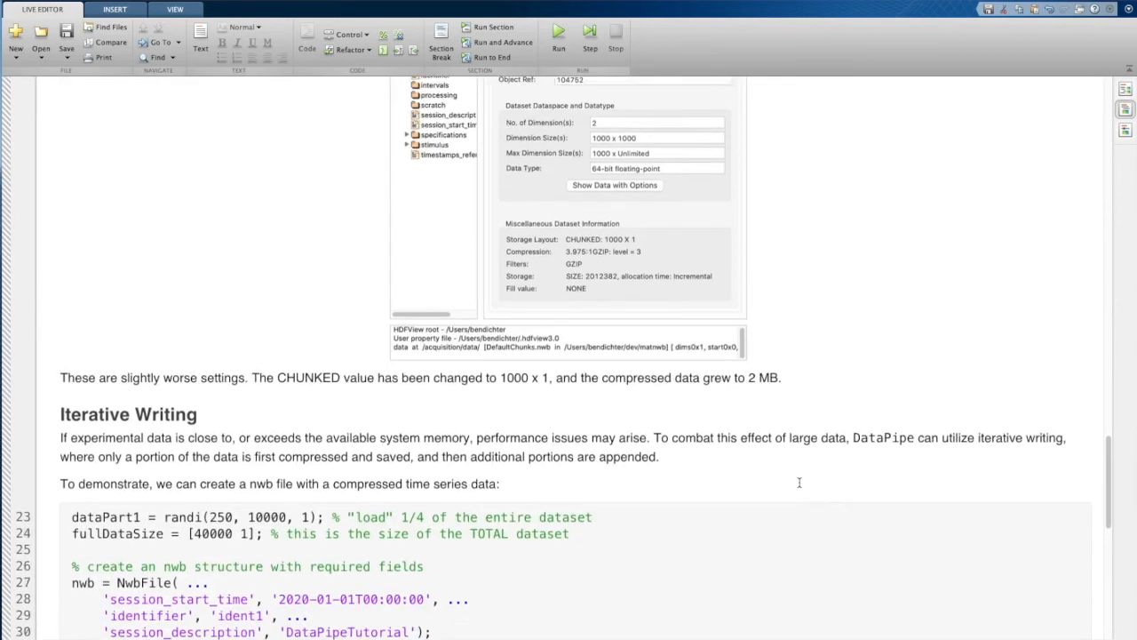
{"action": "scroll", "scroll_direction": "down", "scroll_amount": 3}
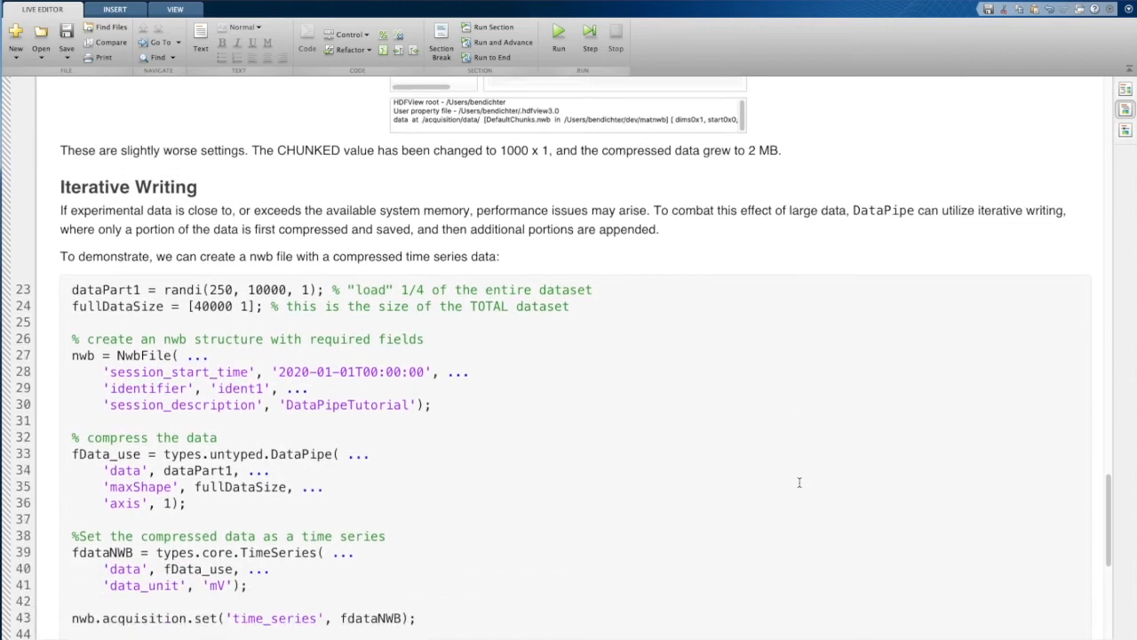
{"action": "scroll", "scroll_direction": "down", "scroll_amount": 3}
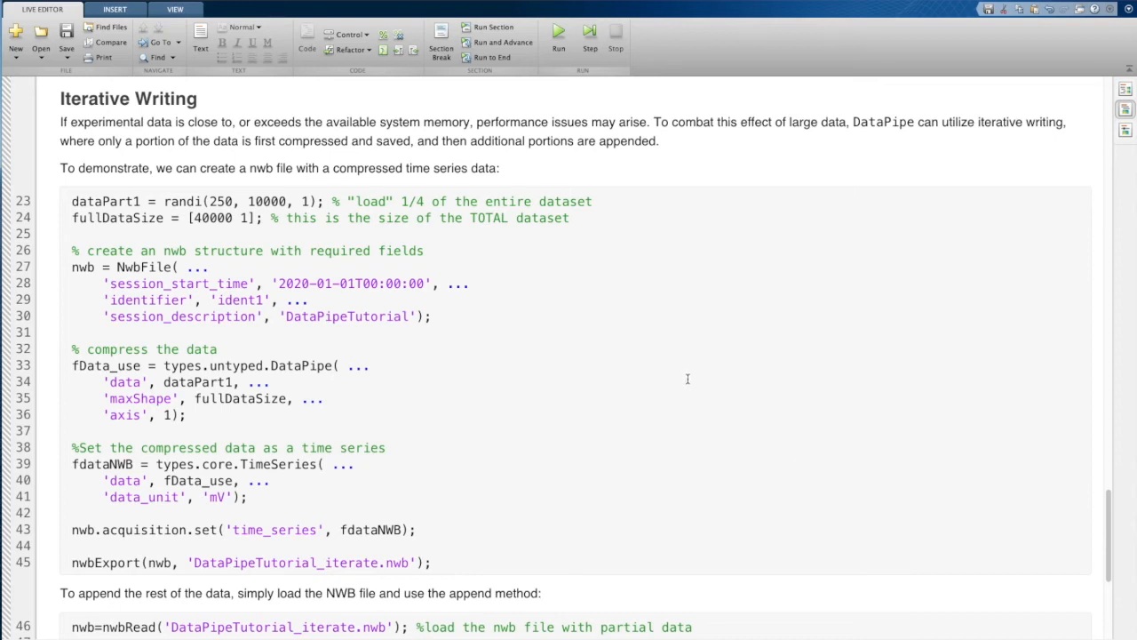
{"action": "mouse_move", "coordinate": [507, 372]}
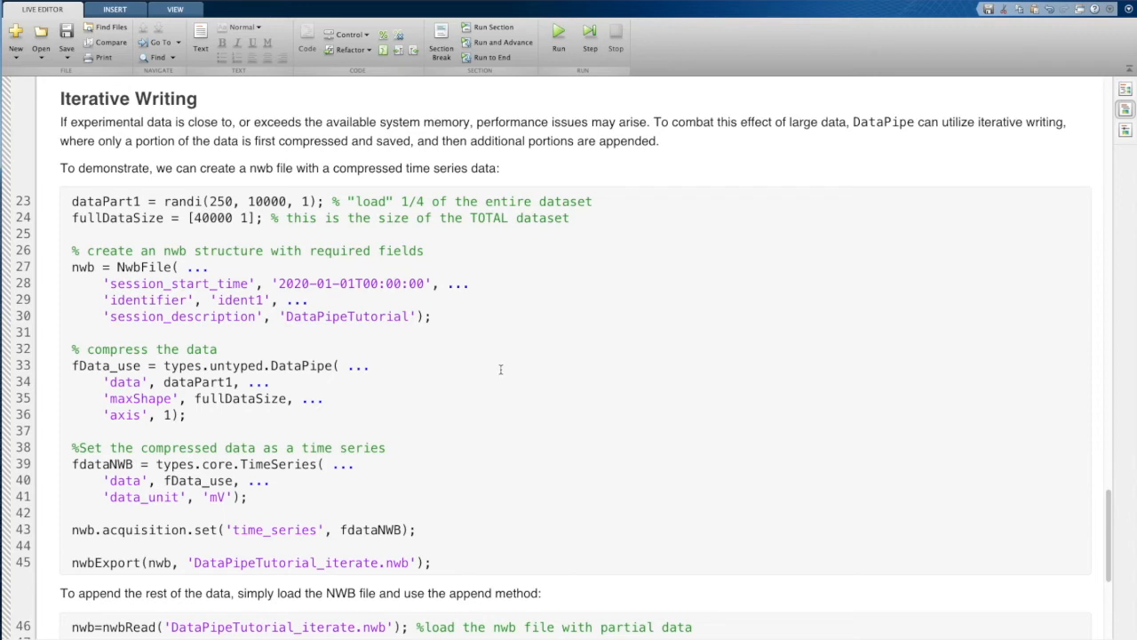
{"action": "mouse_move", "coordinate": [333, 340]}
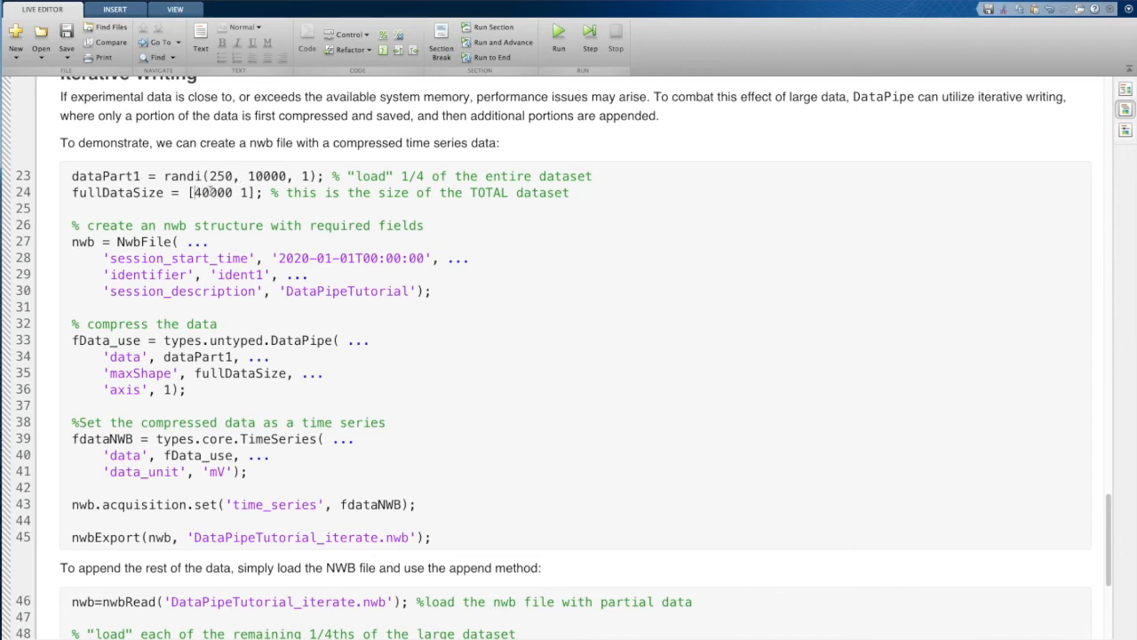
{"action": "double_click", "coordinate": [219, 192]}
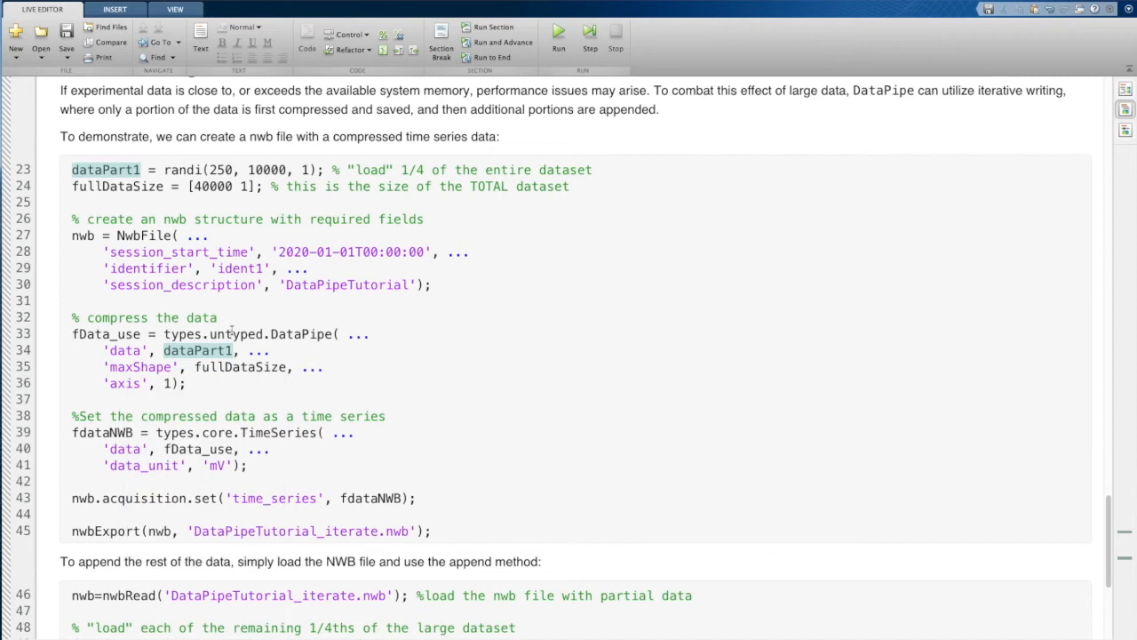
{"action": "mouse_move", "coordinate": [239, 367]}
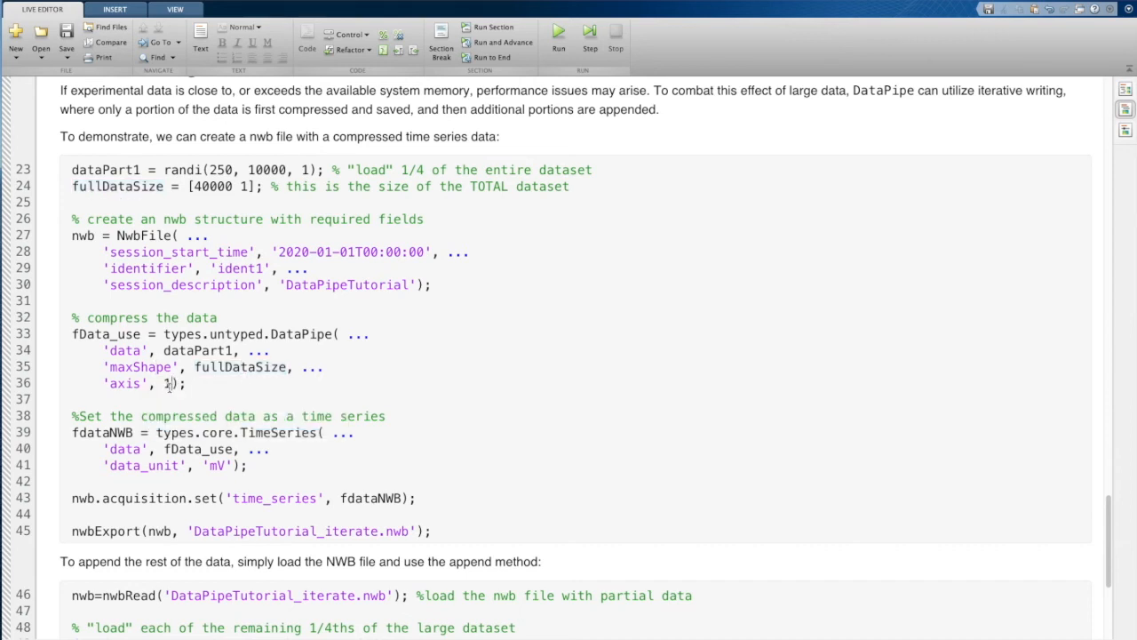
{"action": "scroll", "scroll_direction": "down", "scroll_amount": 3}
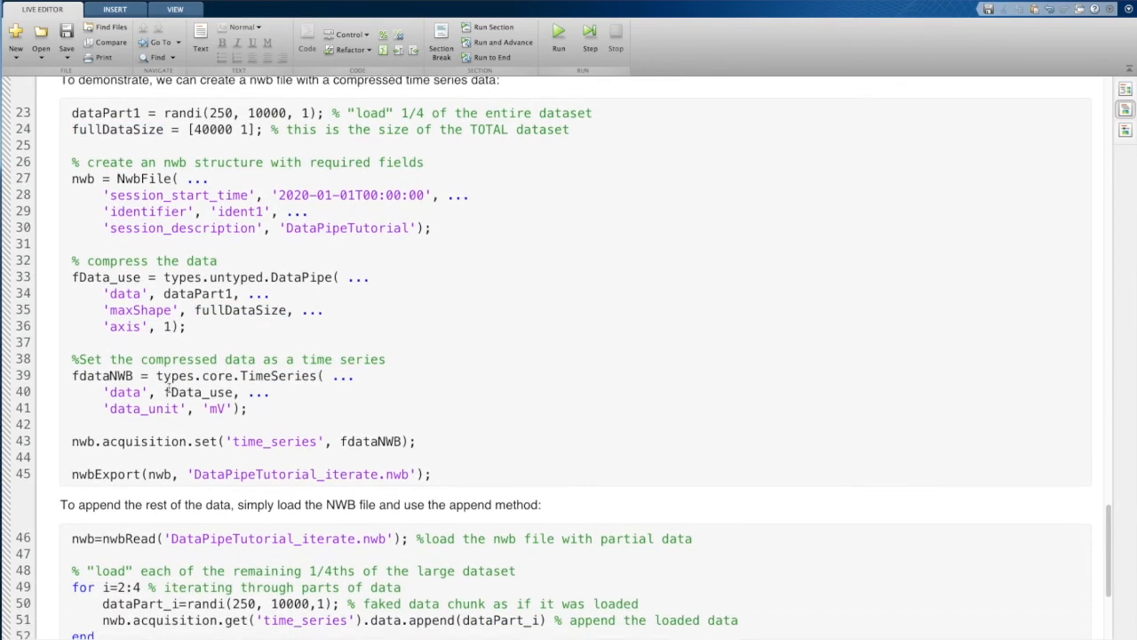
{"action": "scroll", "scroll_direction": "up", "scroll_amount": 3}
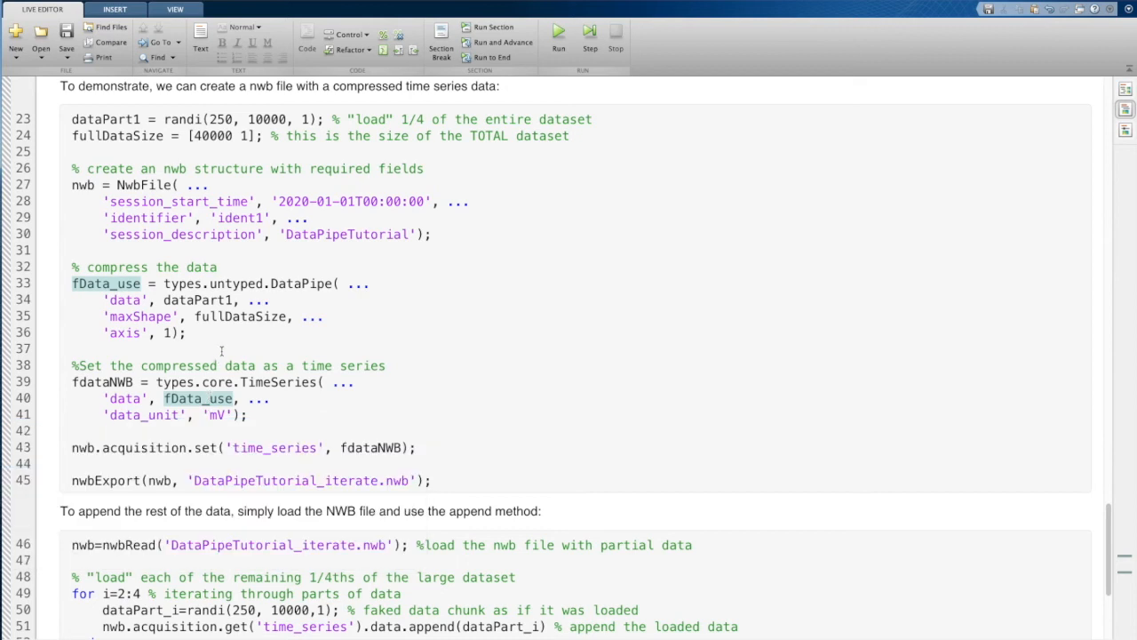
{"action": "scroll", "scroll_direction": "down", "scroll_amount": 3}
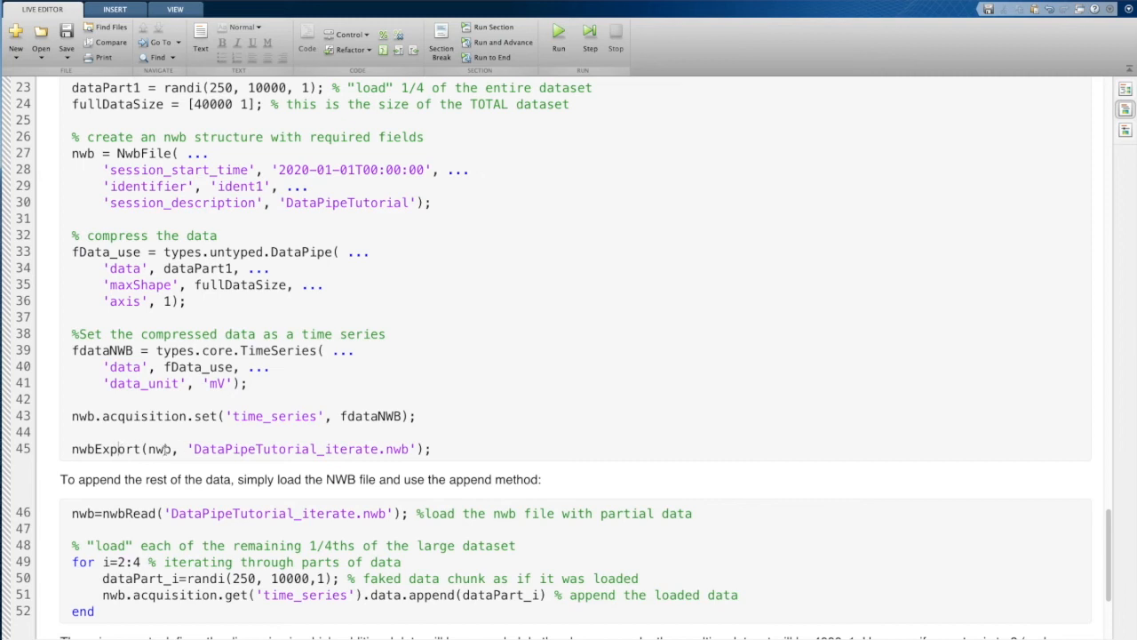
{"action": "scroll", "scroll_direction": "down", "scroll_amount": 3}
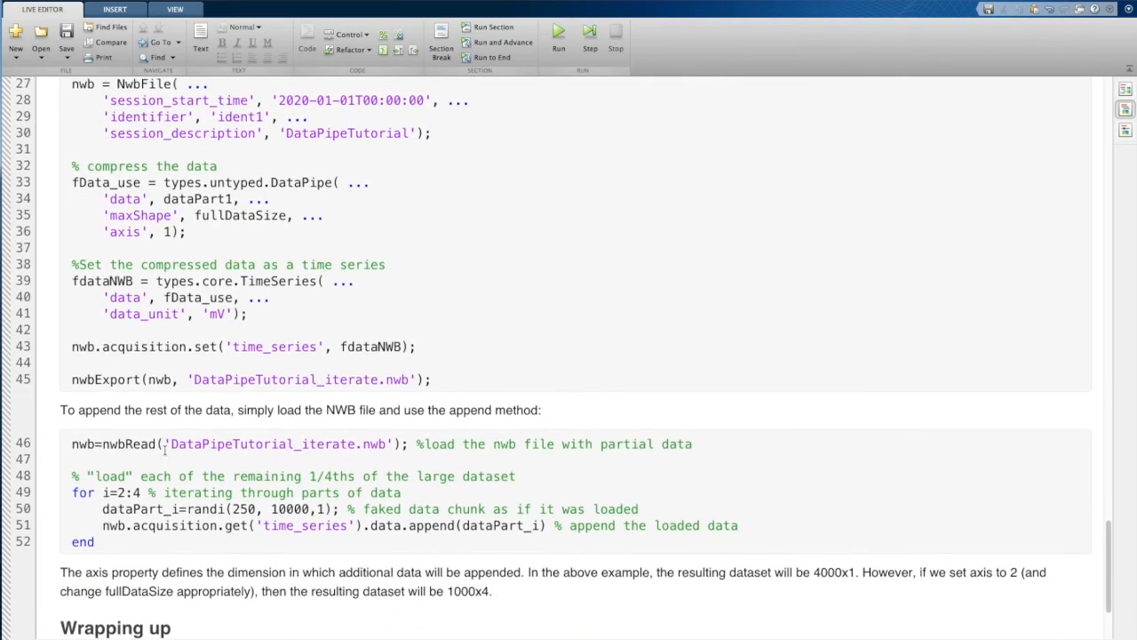
{"action": "scroll", "scroll_direction": "down", "scroll_amount": 3}
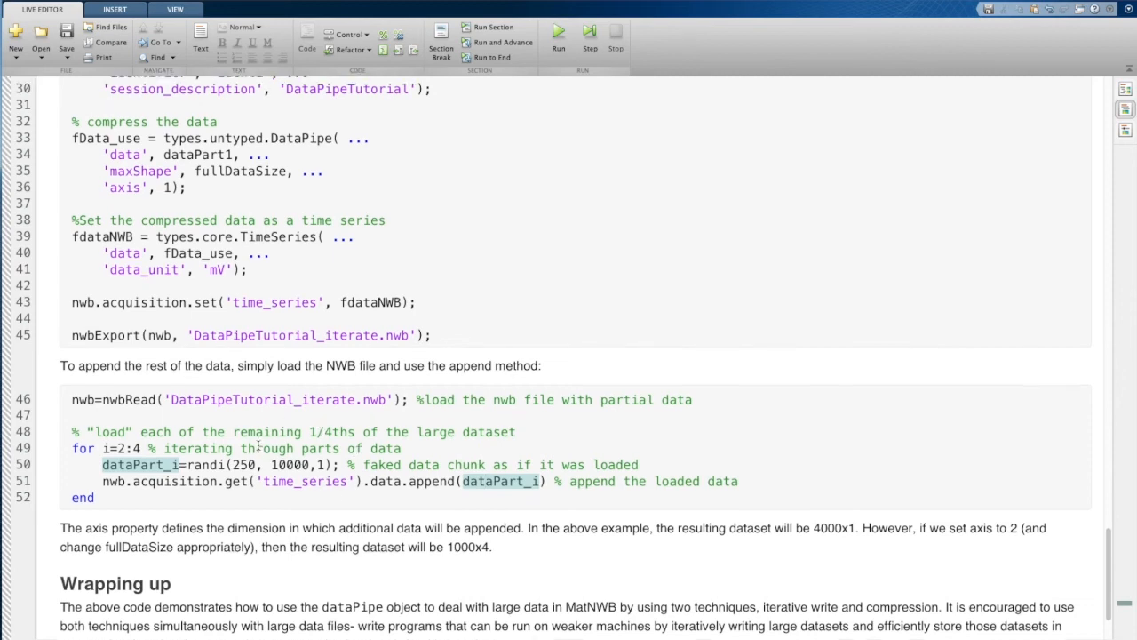
{"action": "scroll", "scroll_direction": "up", "scroll_amount": 3}
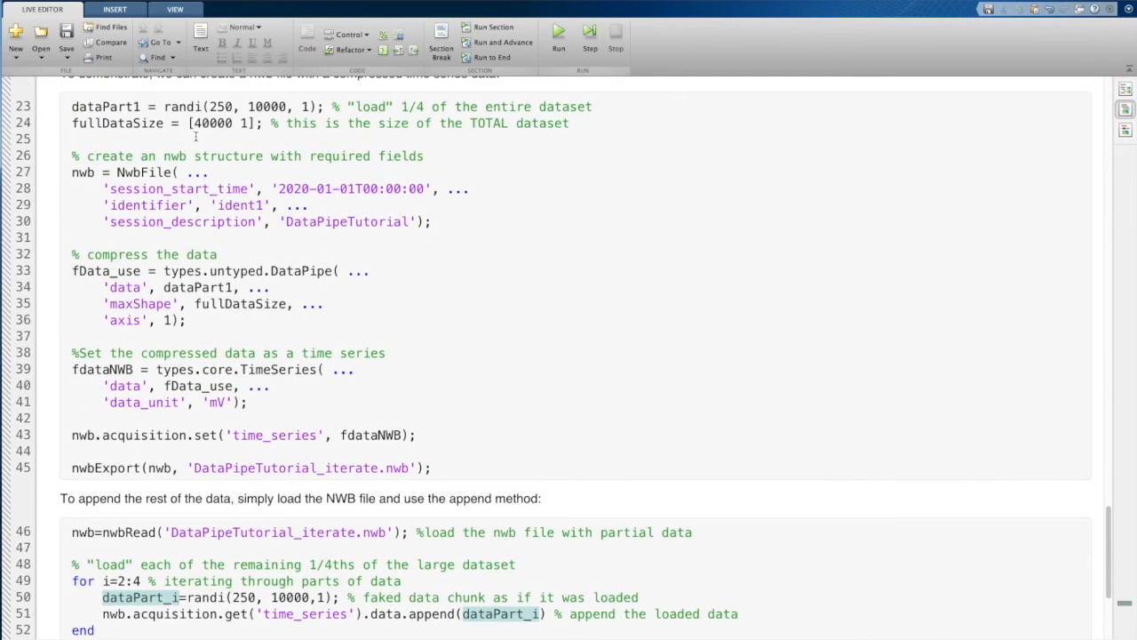
{"action": "scroll", "scroll_direction": "down", "scroll_amount": 3}
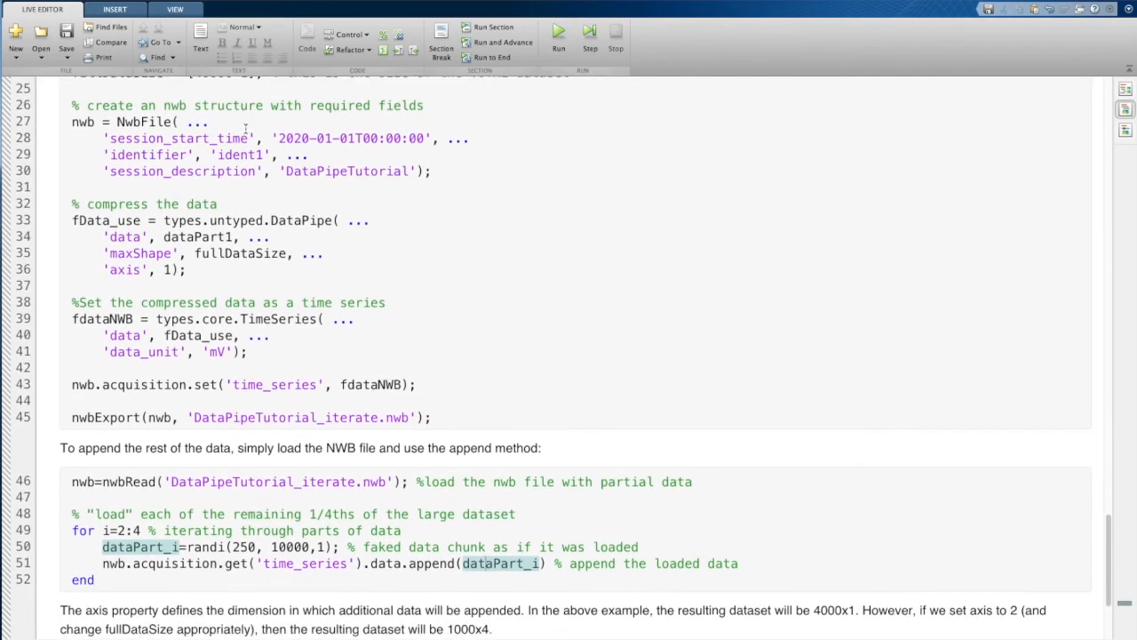
{"action": "scroll", "scroll_direction": "down", "scroll_amount": 3}
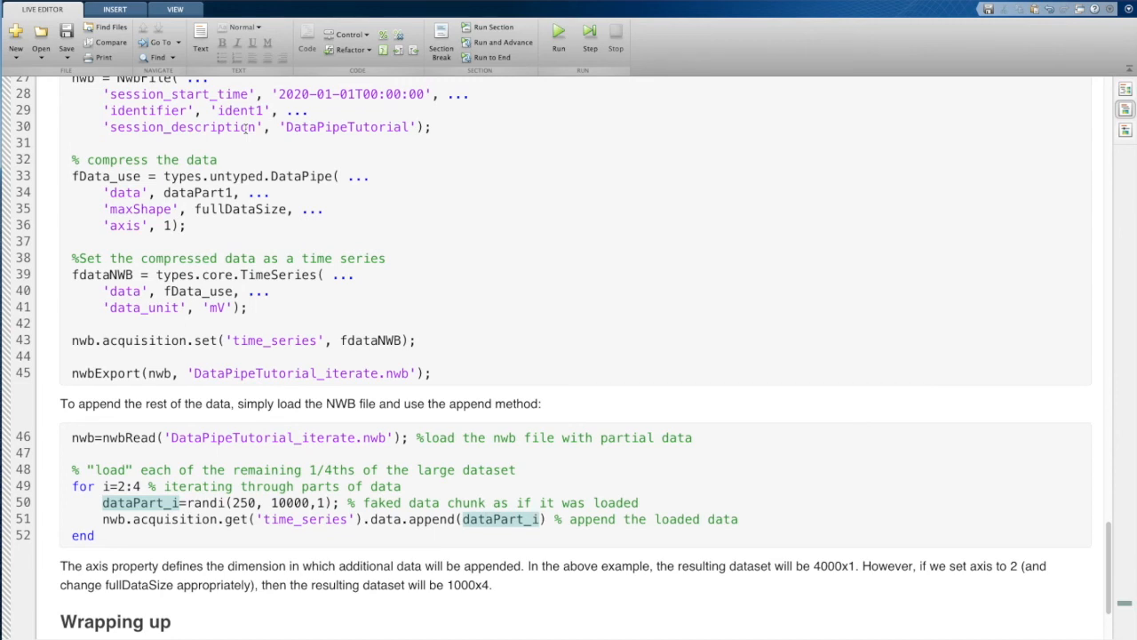
{"action": "scroll", "scroll_direction": "down", "scroll_amount": 3}
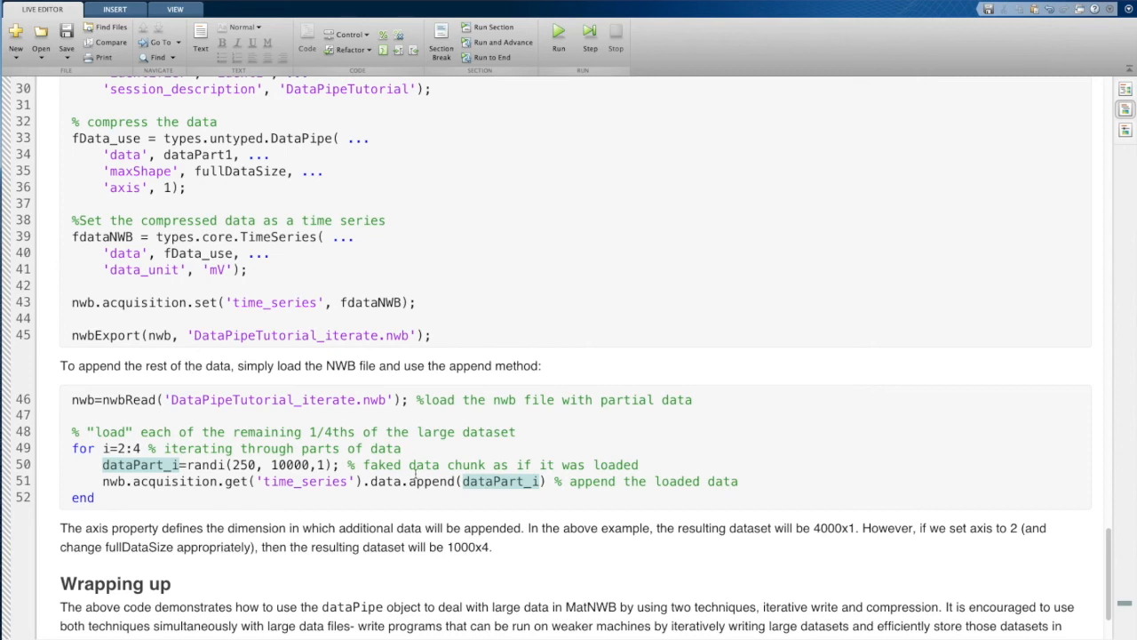
{"action": "scroll", "scroll_direction": "down", "scroll_amount": 3}
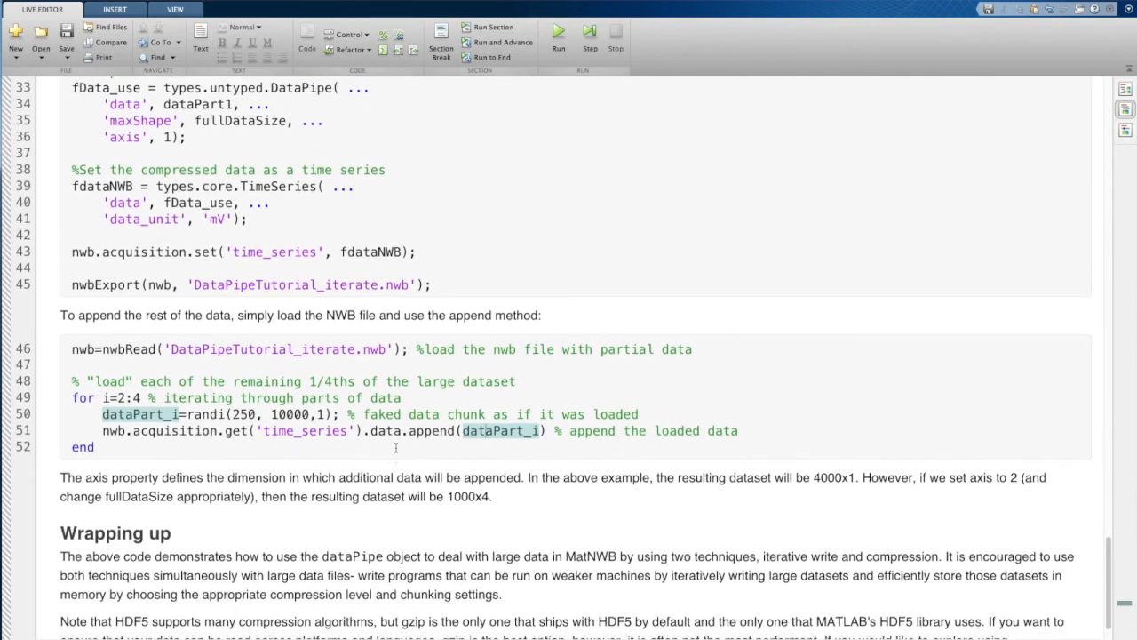
{"action": "scroll", "scroll_direction": "down", "scroll_amount": 3}
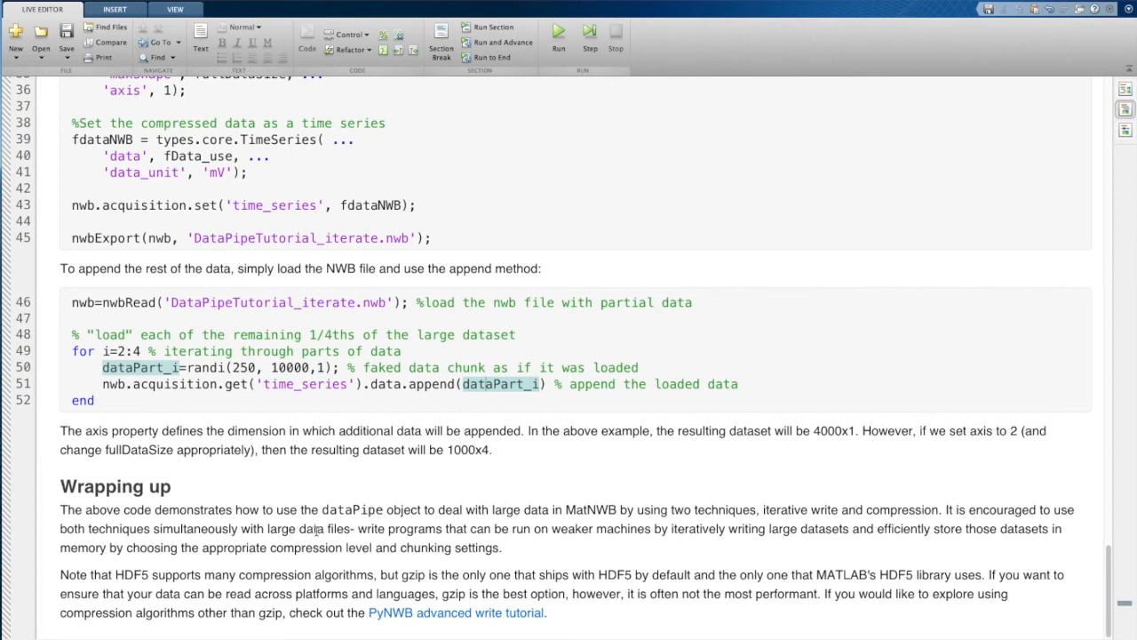
{"action": "scroll", "scroll_direction": "up", "scroll_amount": 3}
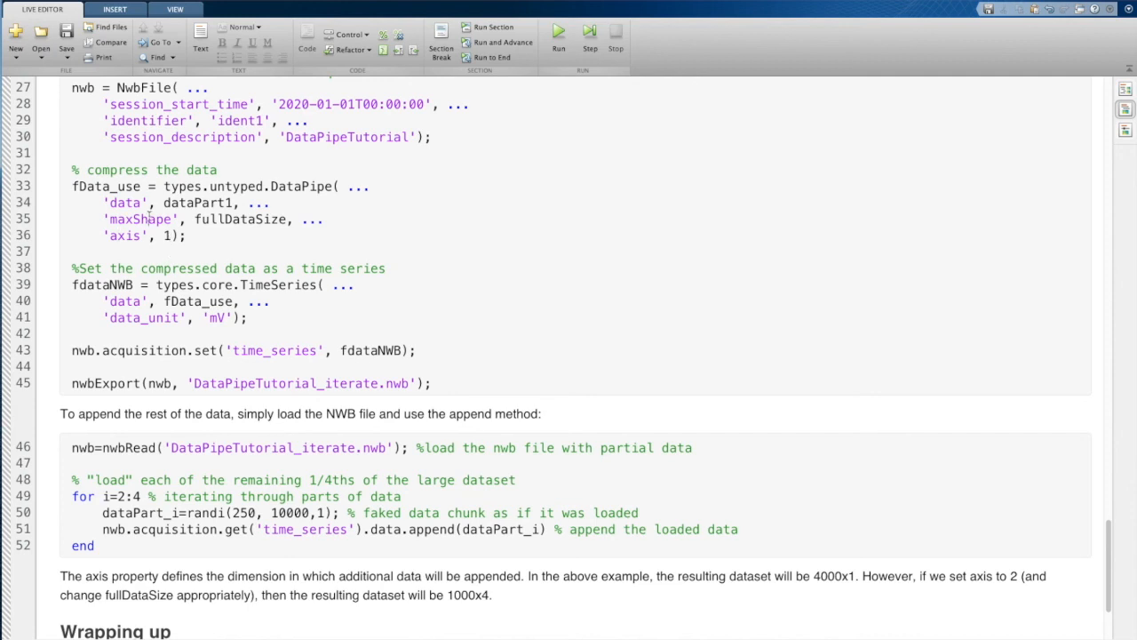
{"action": "scroll", "scroll_direction": "down", "scroll_amount": 3}
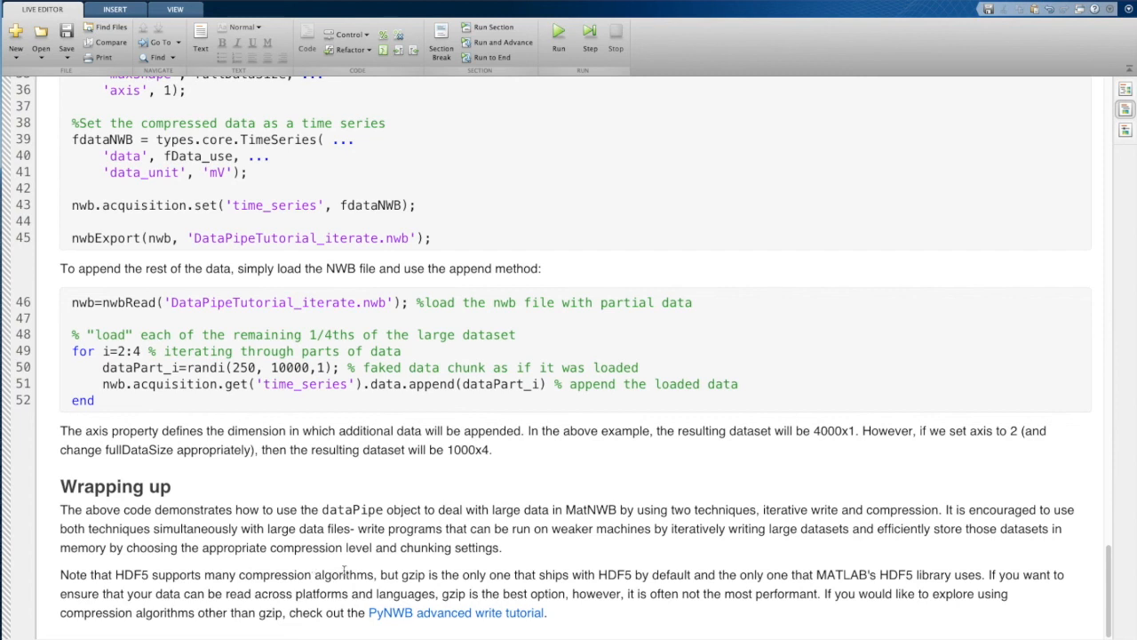
{"action": "mouse_move", "coordinate": [456, 612]}
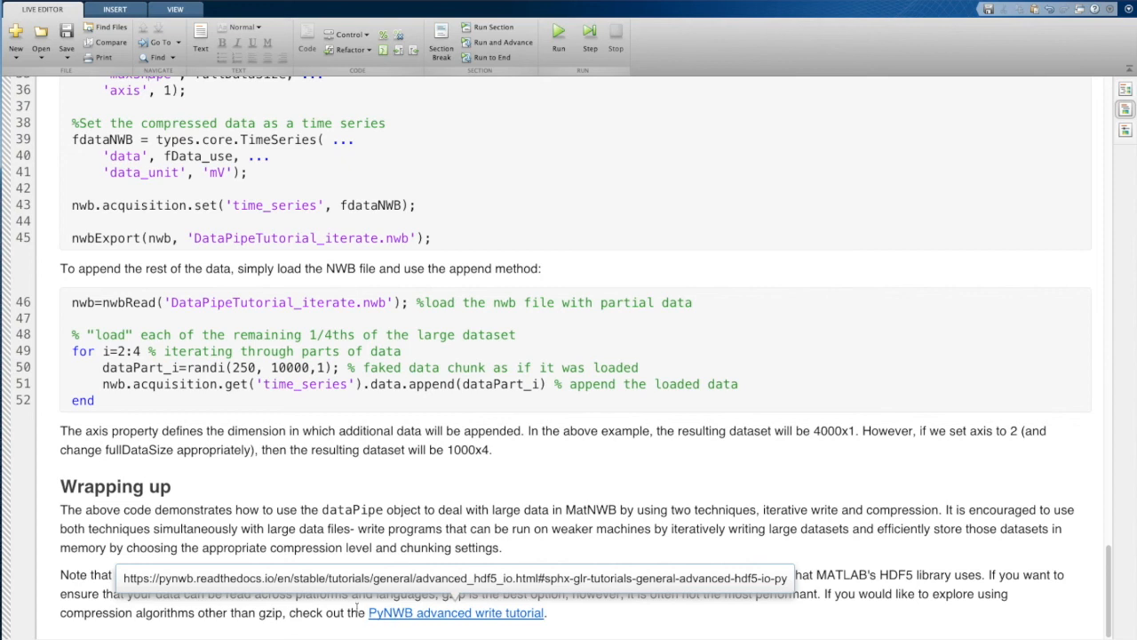